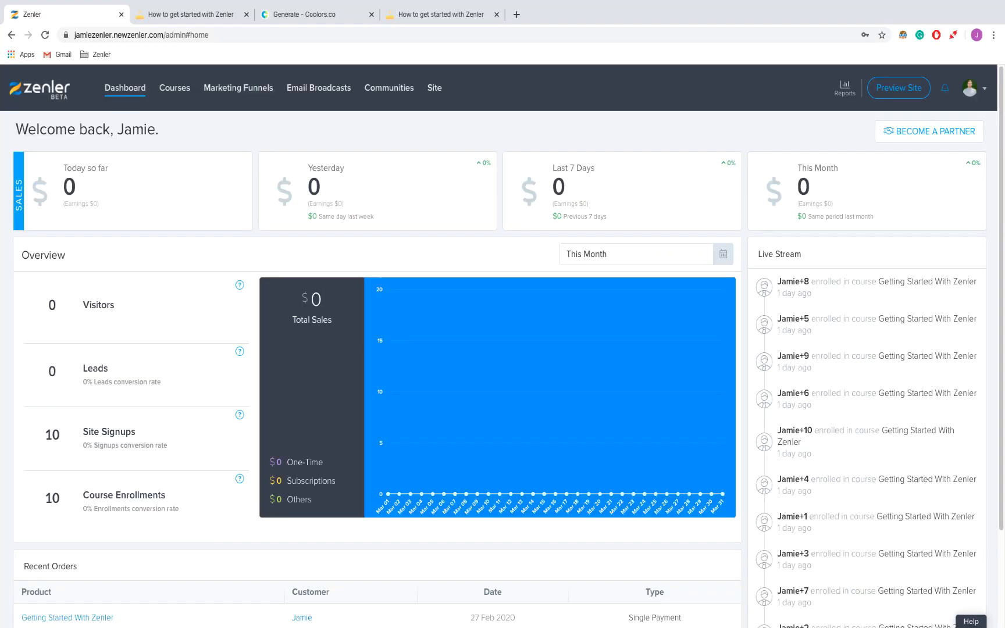
mouse_move(277, 119)
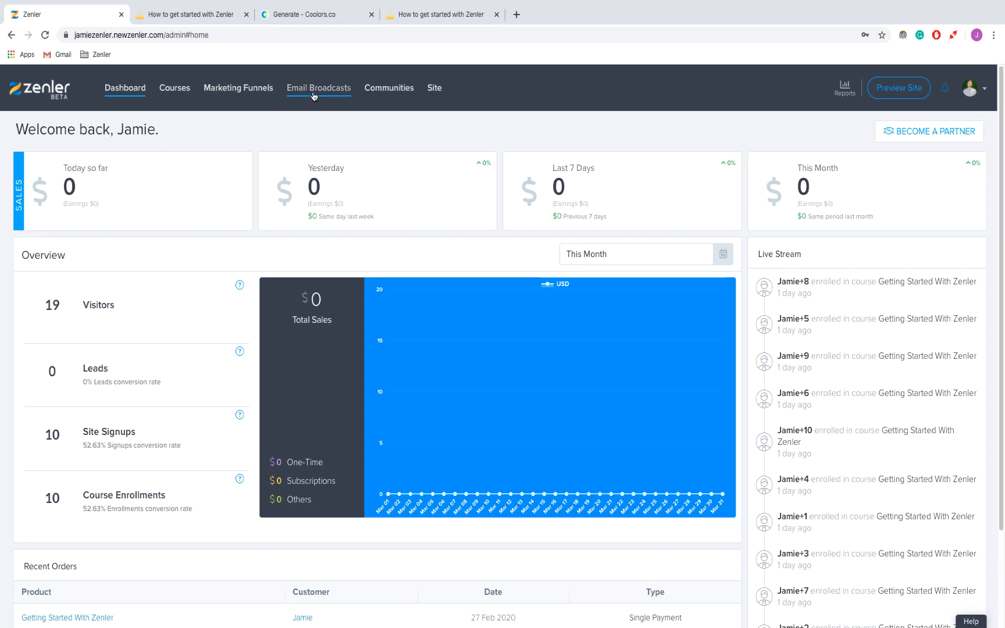
Step: Go from the dashboard to Email Broadcasts, then to its Email Lists page
left_click(319, 88)
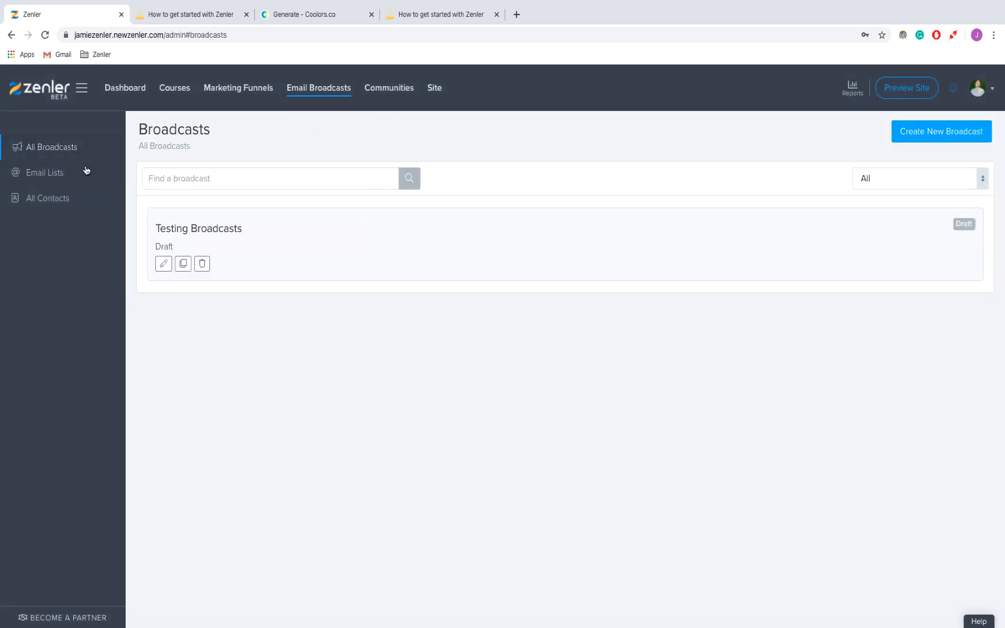
left_click(44, 173)
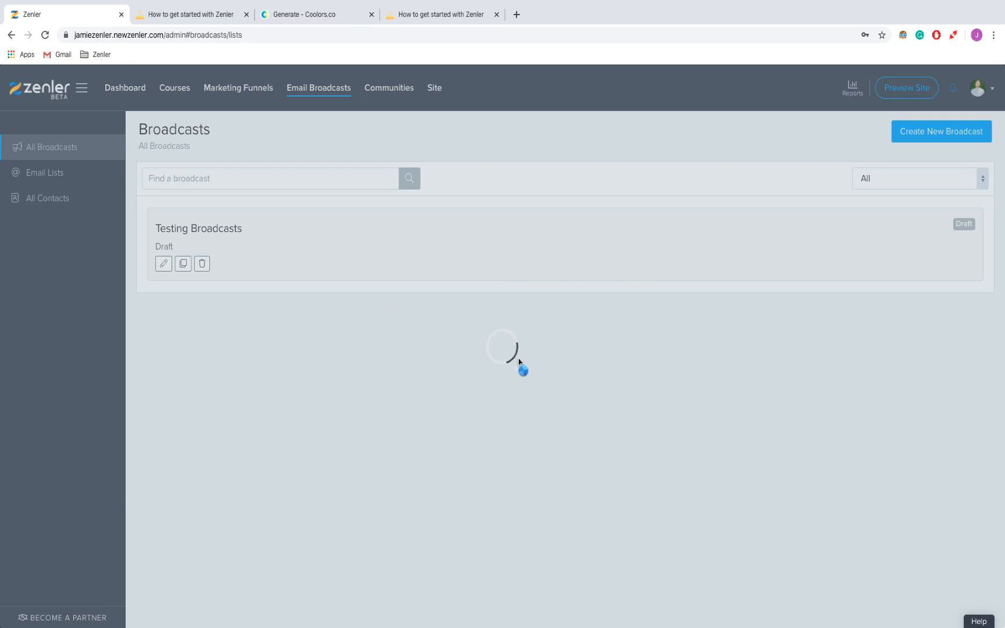
Step: Create an email list named 'Test', which starts with zero members
left_click(44, 172)
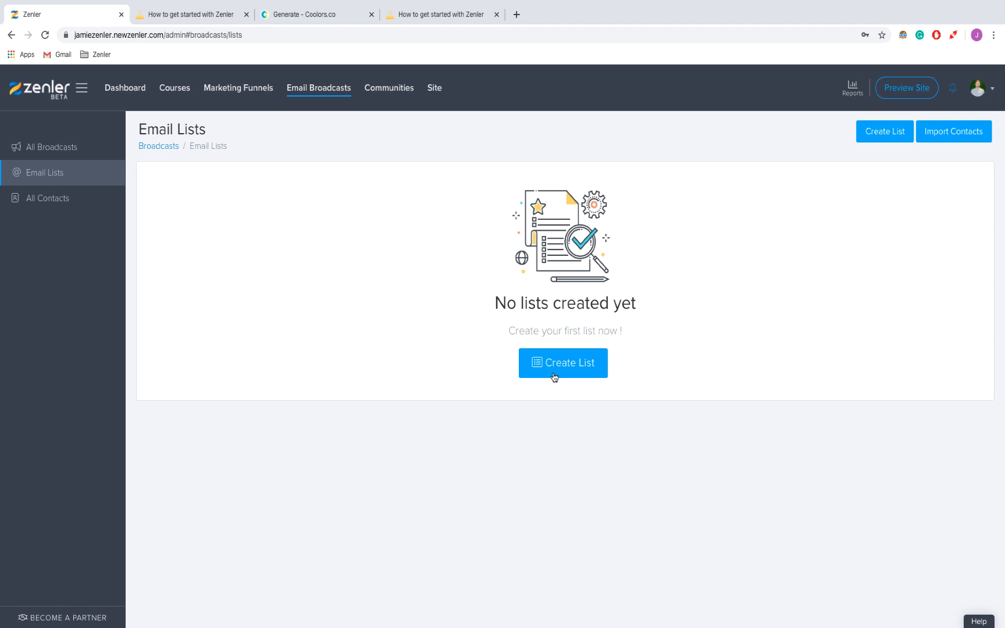
left_click(563, 363)
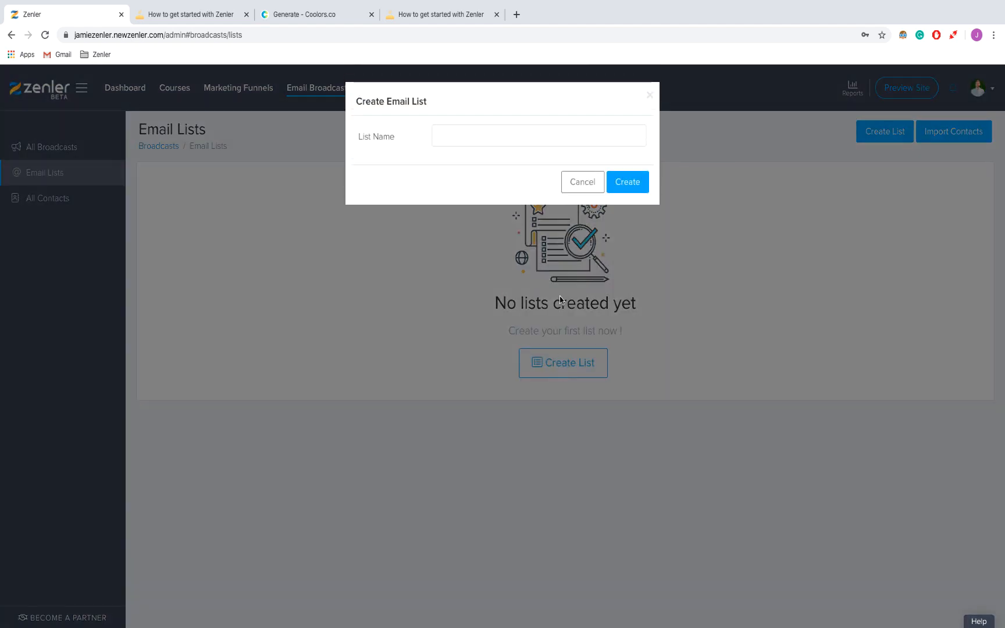
left_click(538, 136)
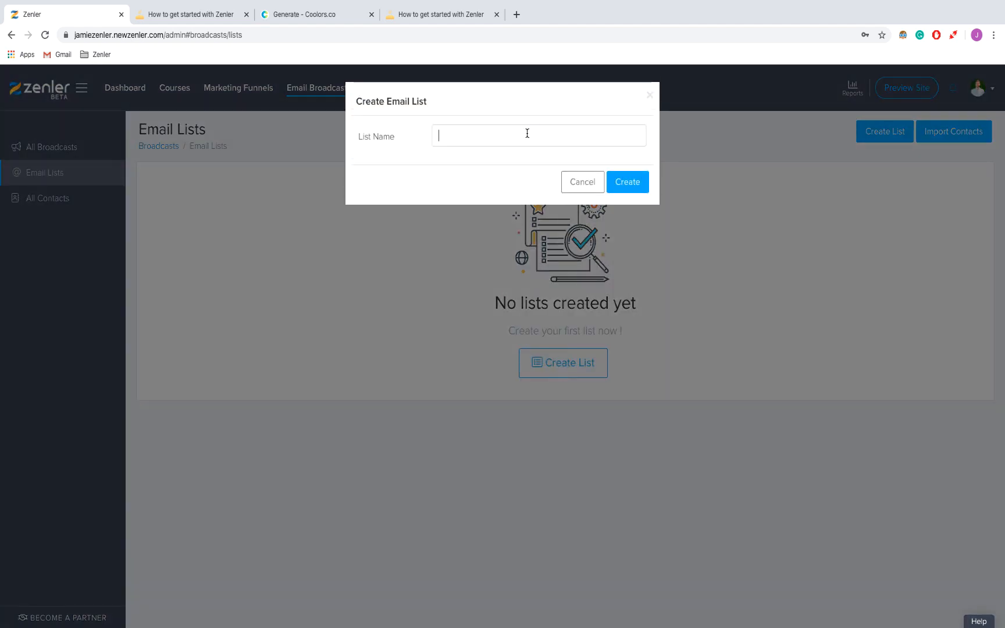
type("Test")
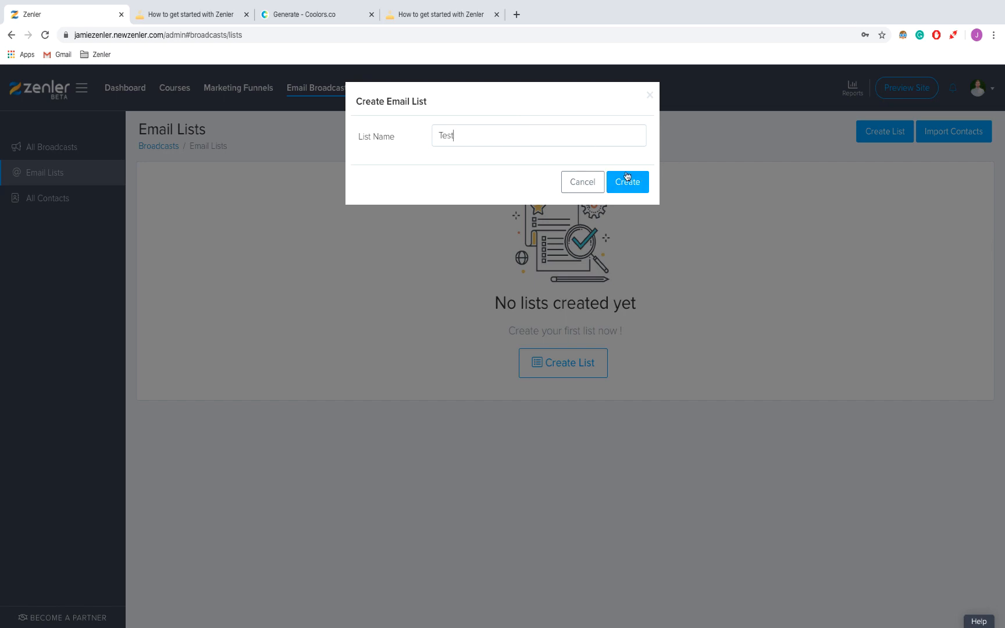
left_click(627, 181)
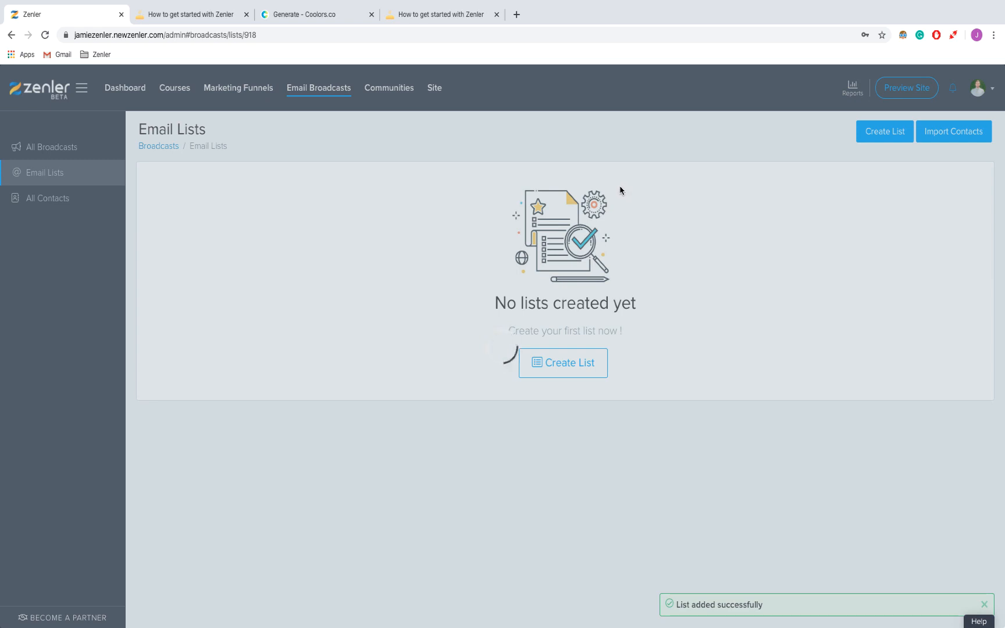
left_click(562, 363)
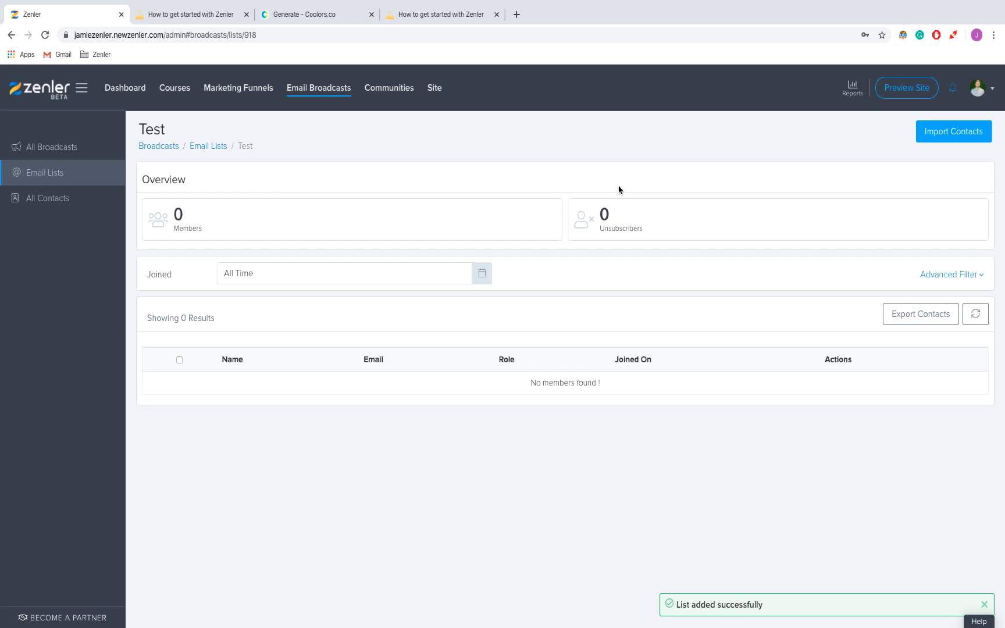
mouse_move(52, 198)
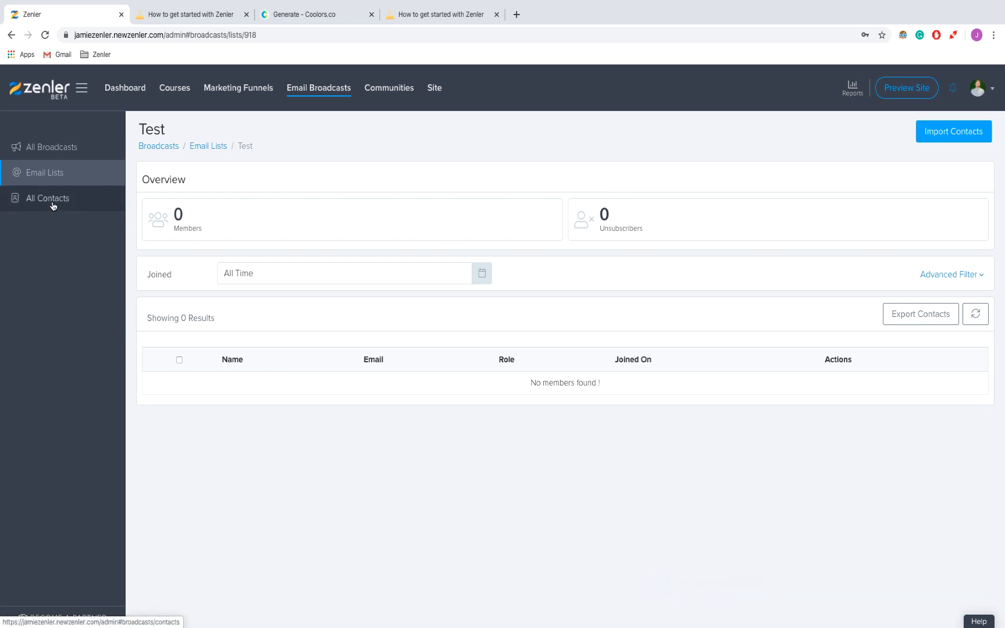
mouse_move(54, 207)
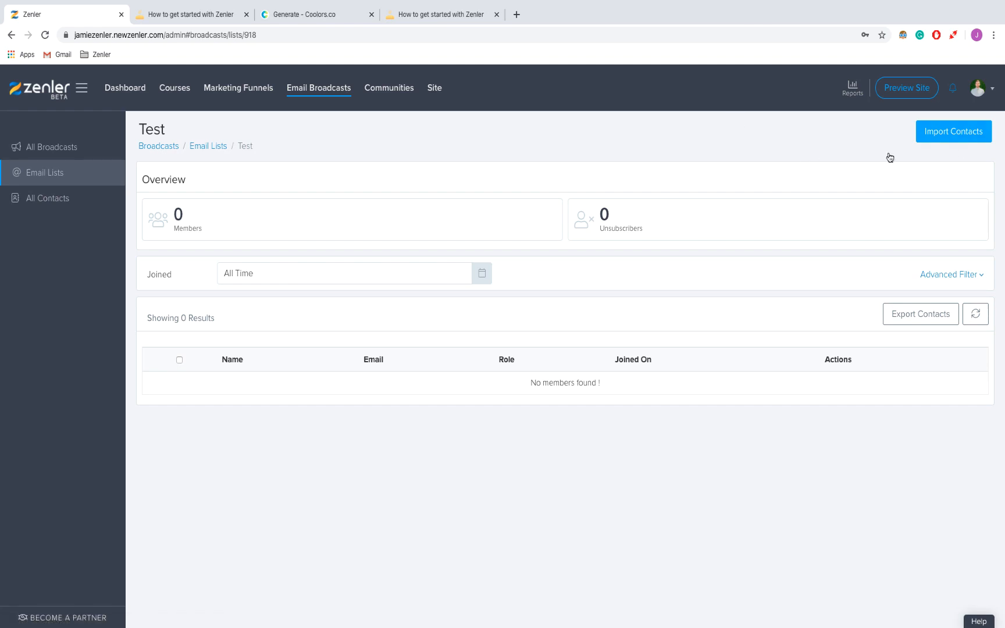
left_click(952, 131)
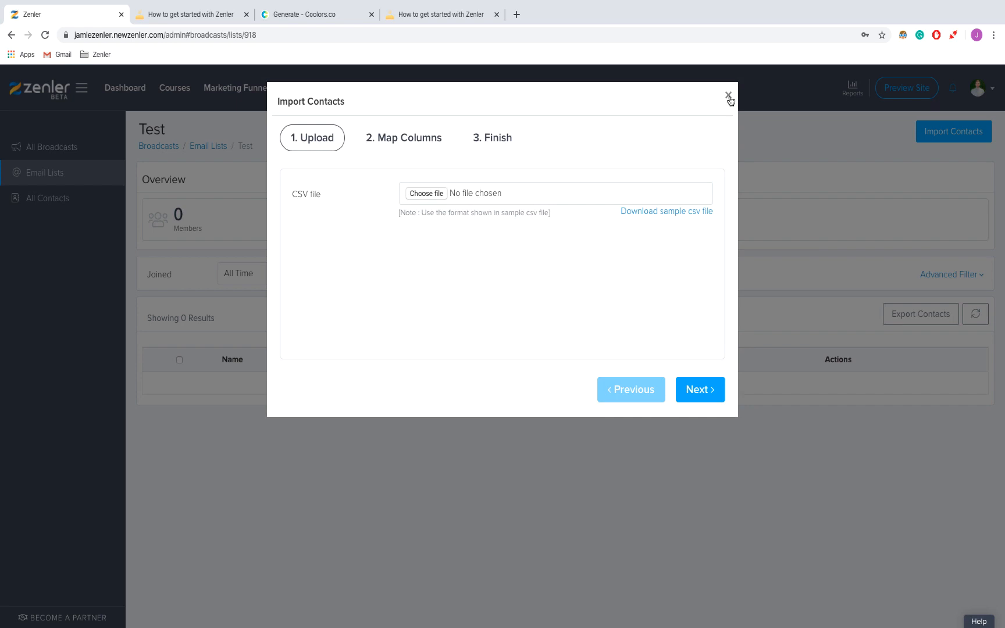
left_click(729, 101)
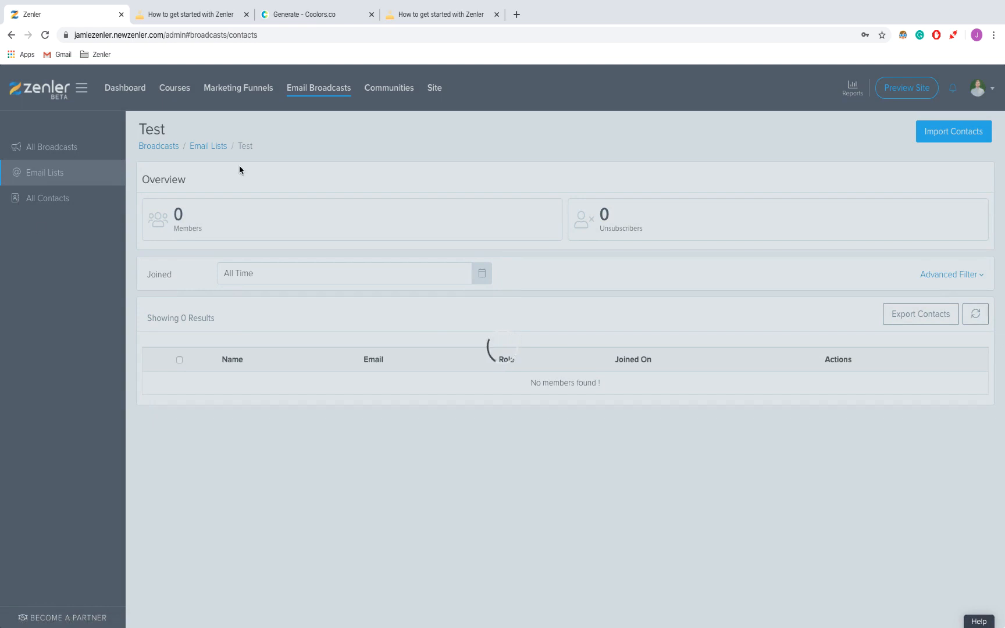
Step: Filter All Contacts by Role = Student, narrowing 14 contacts to 11
left_click(47, 197)
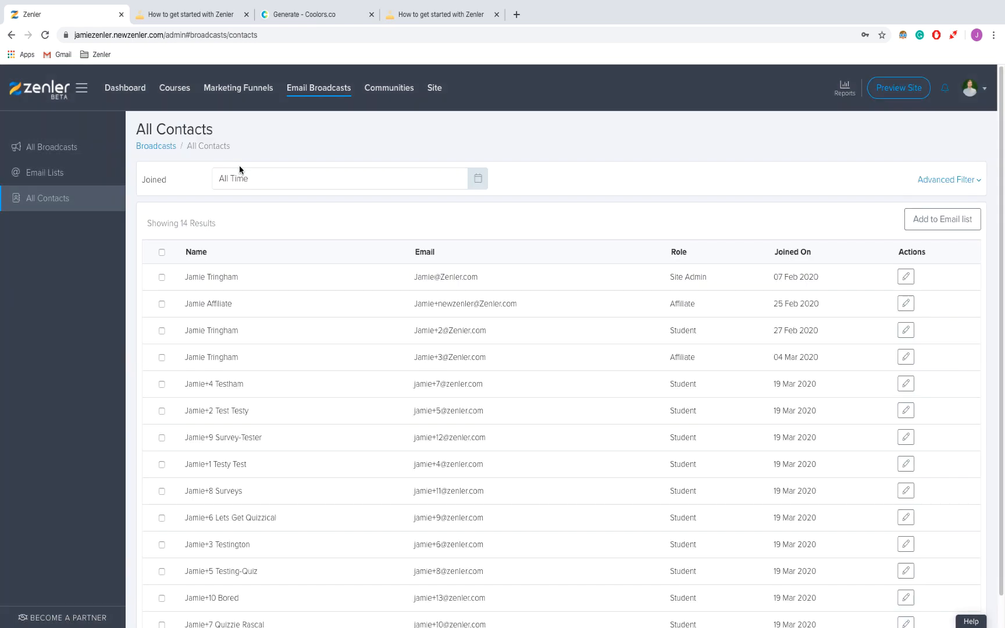
mouse_move(346, 214)
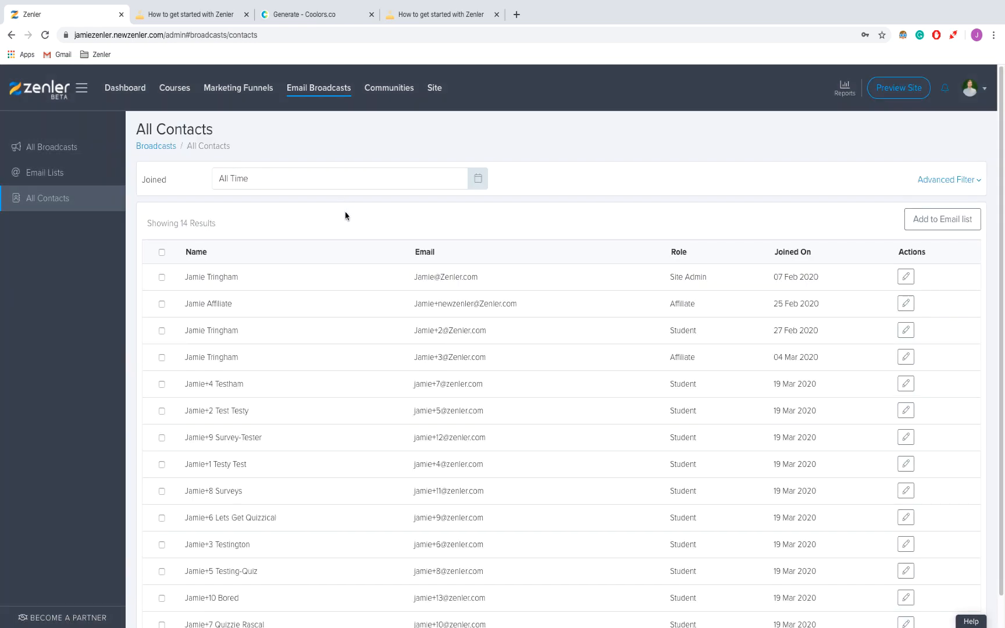
scroll("down", 3)
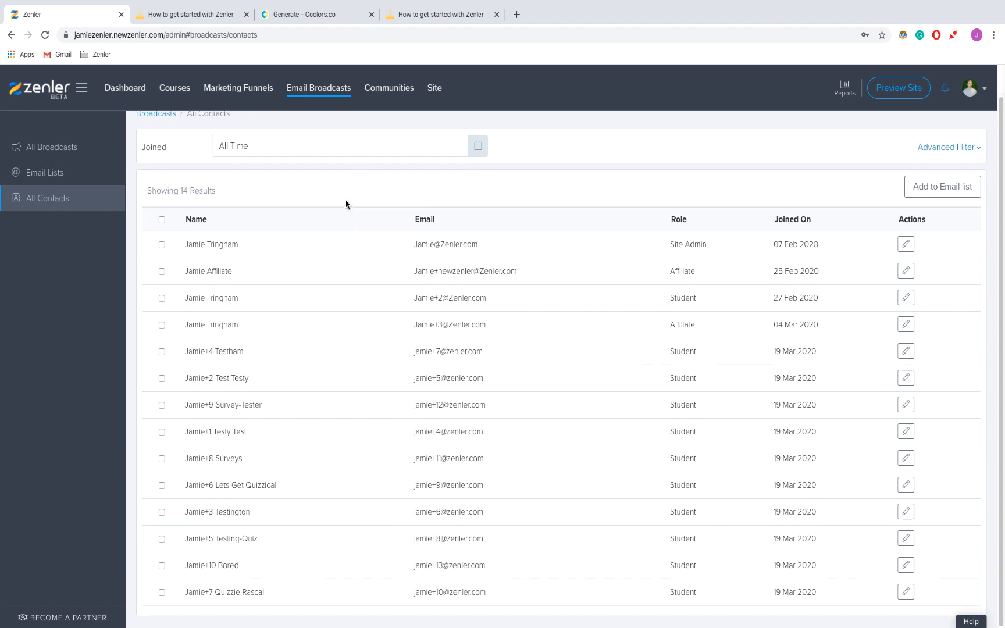
mouse_move(739, 221)
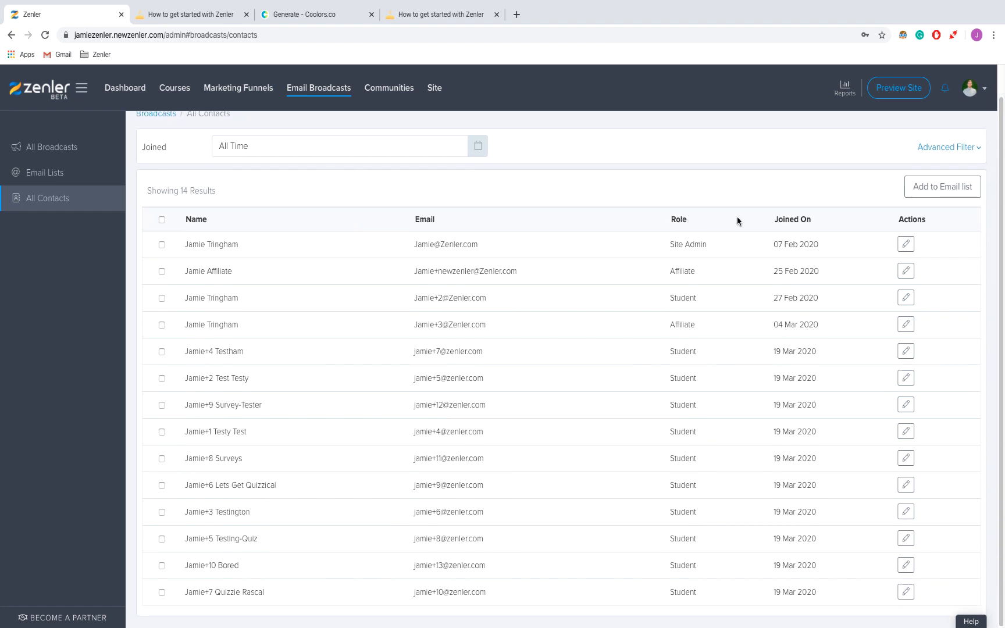
left_click(948, 147)
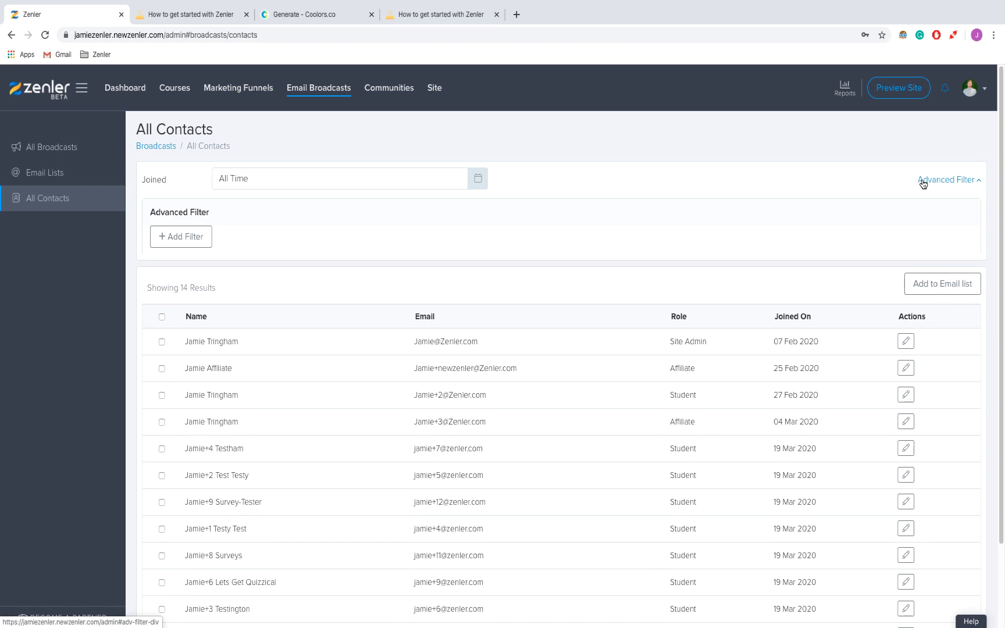
left_click(181, 237)
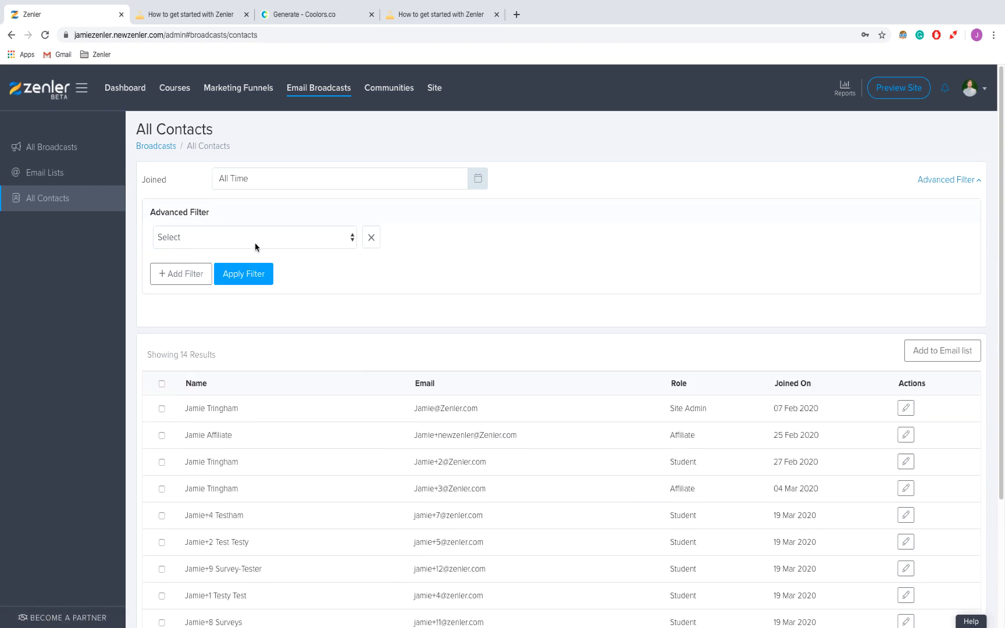
left_click(253, 237)
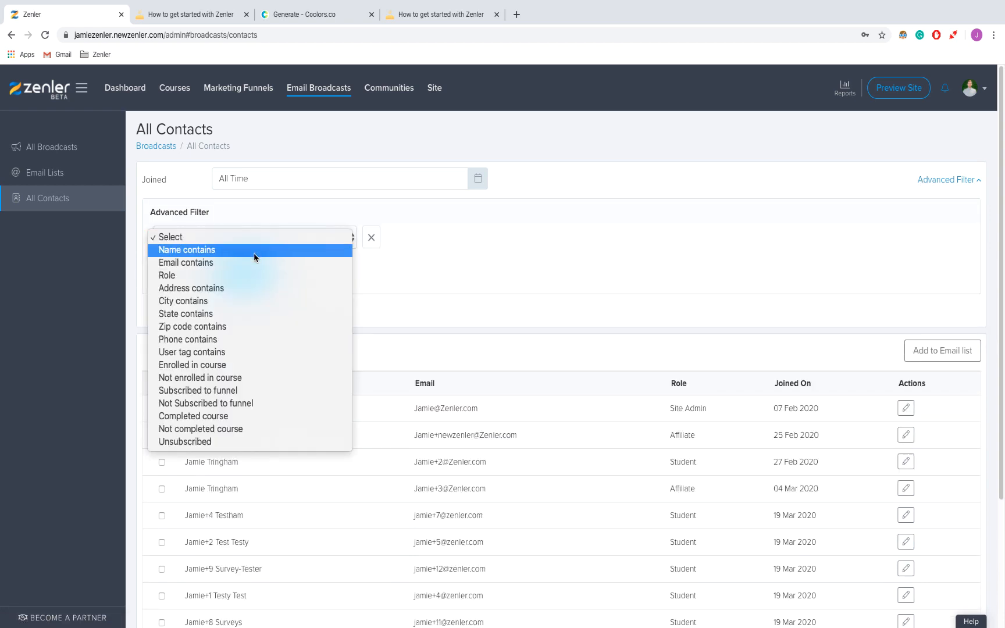
left_click(167, 275)
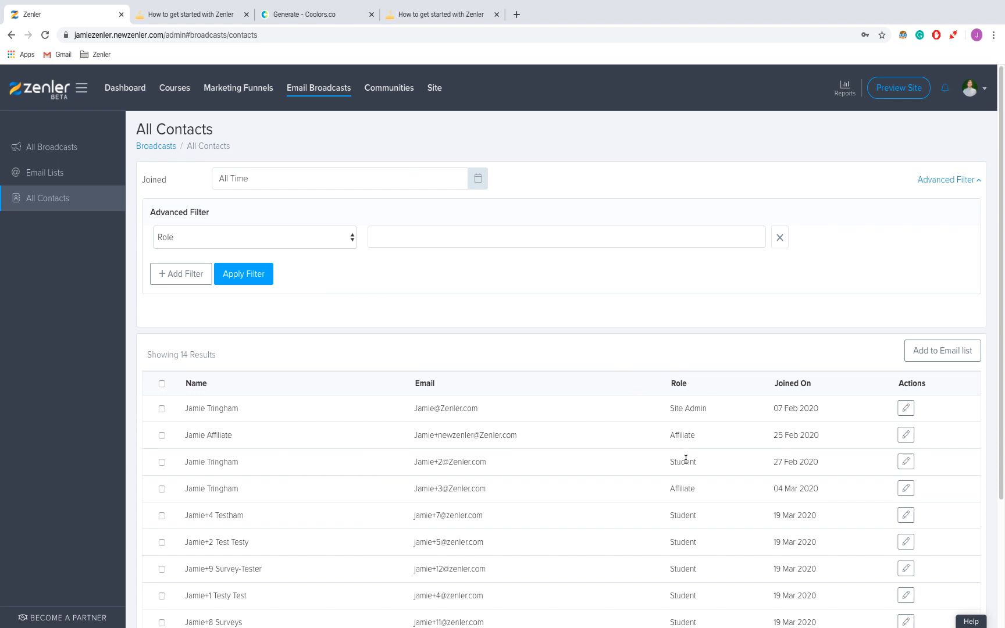
left_click(564, 237)
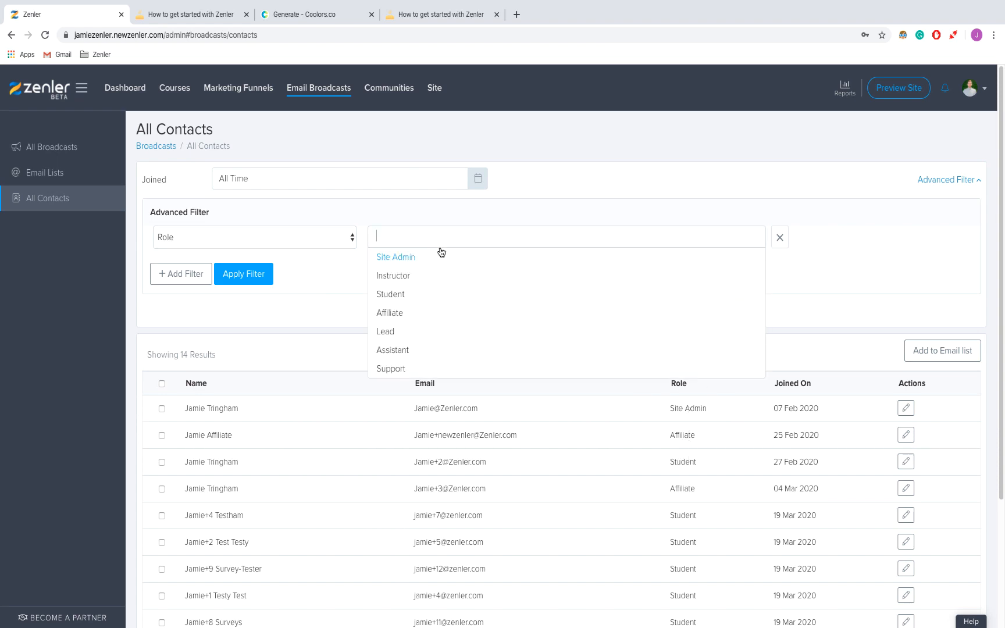
left_click(390, 295)
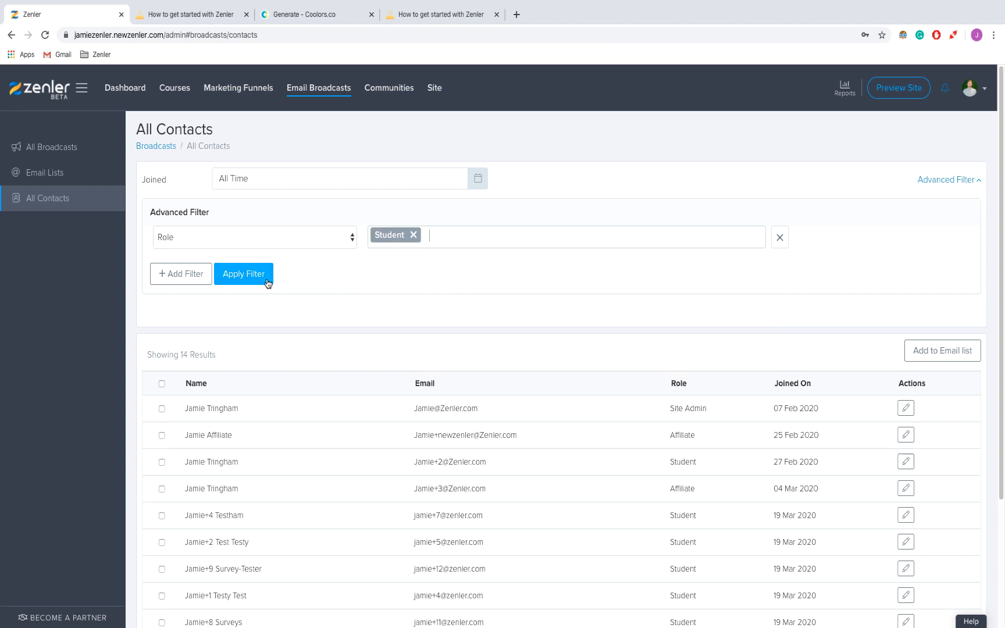
left_click(244, 274)
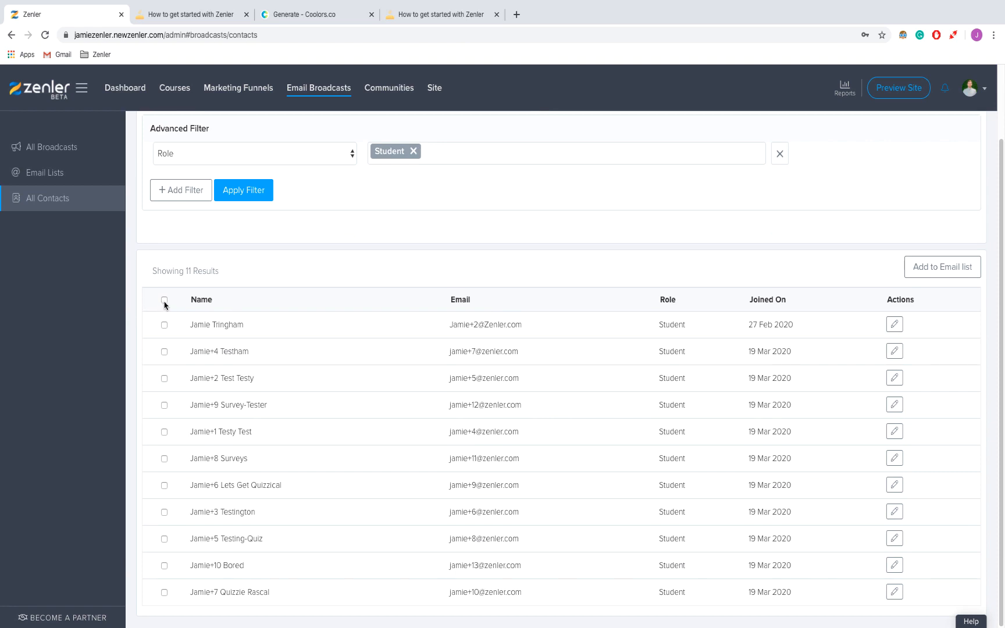
Step: Select all 11 filtered Student contacts and add them to the Test email list
left_click(164, 300)
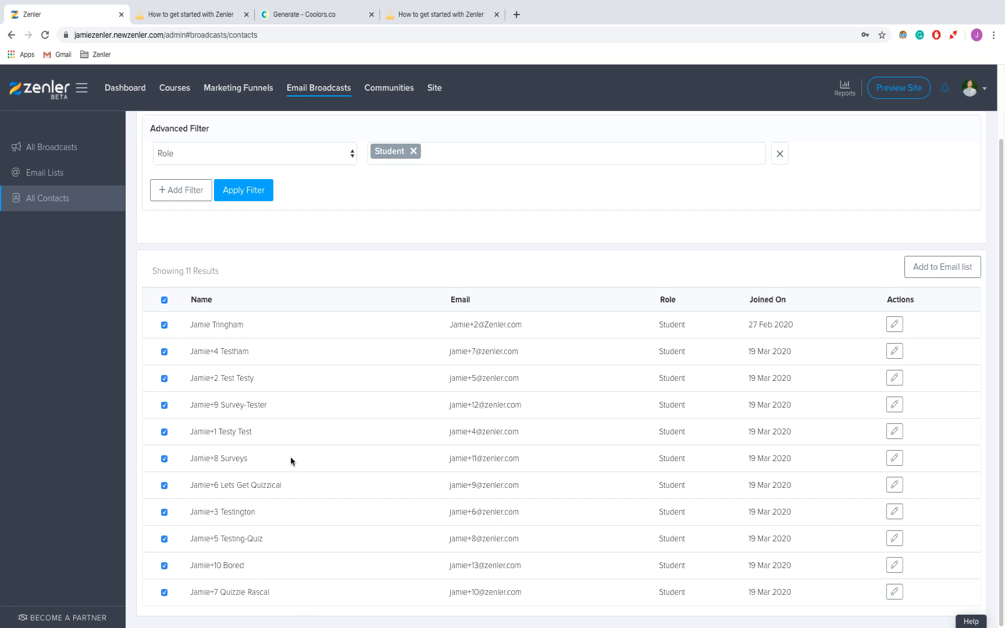
mouse_move(591, 463)
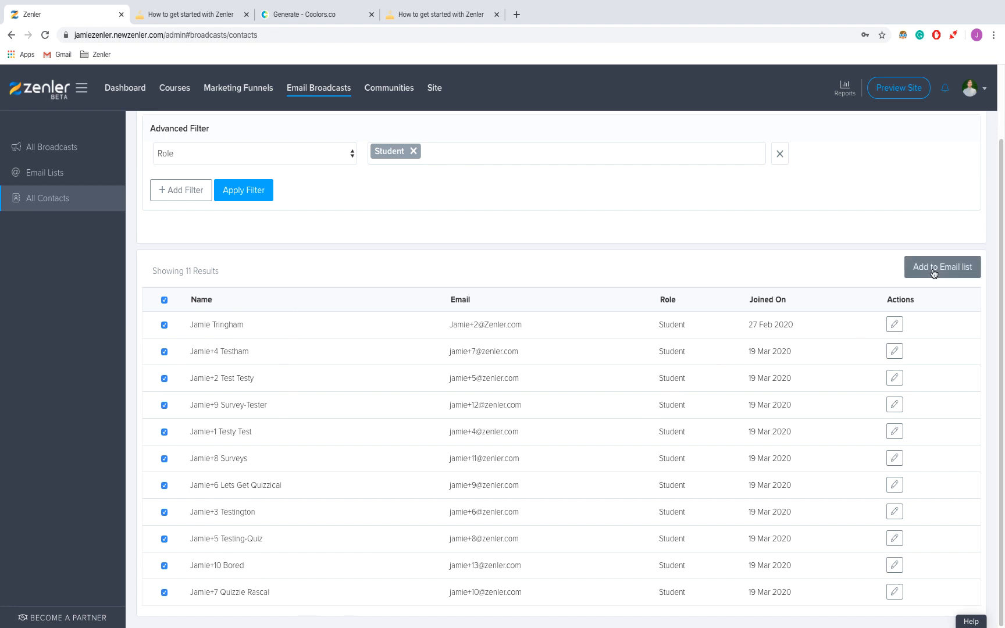
left_click(942, 267)
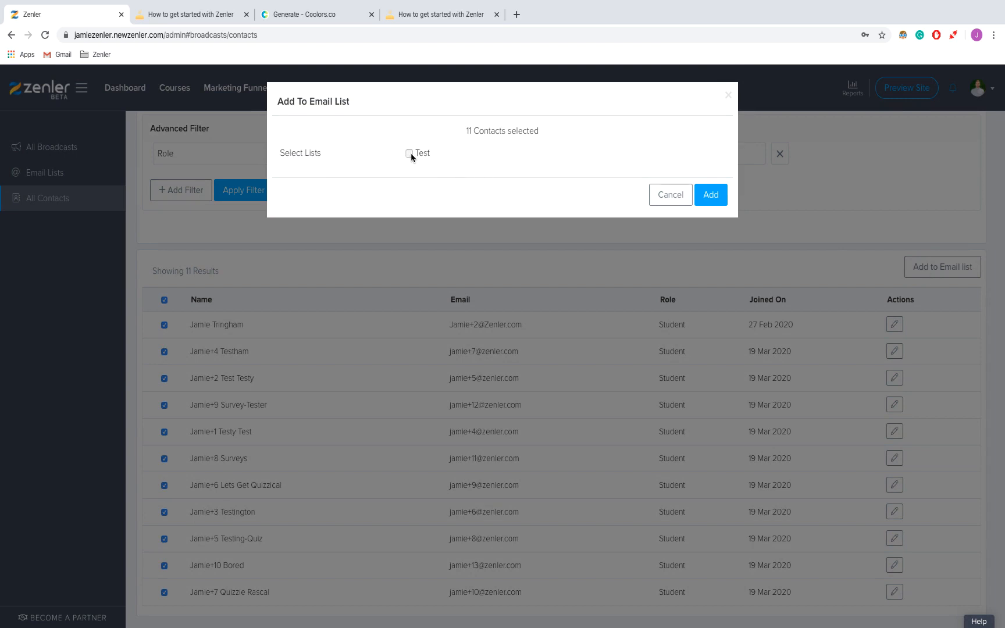
left_click(409, 154)
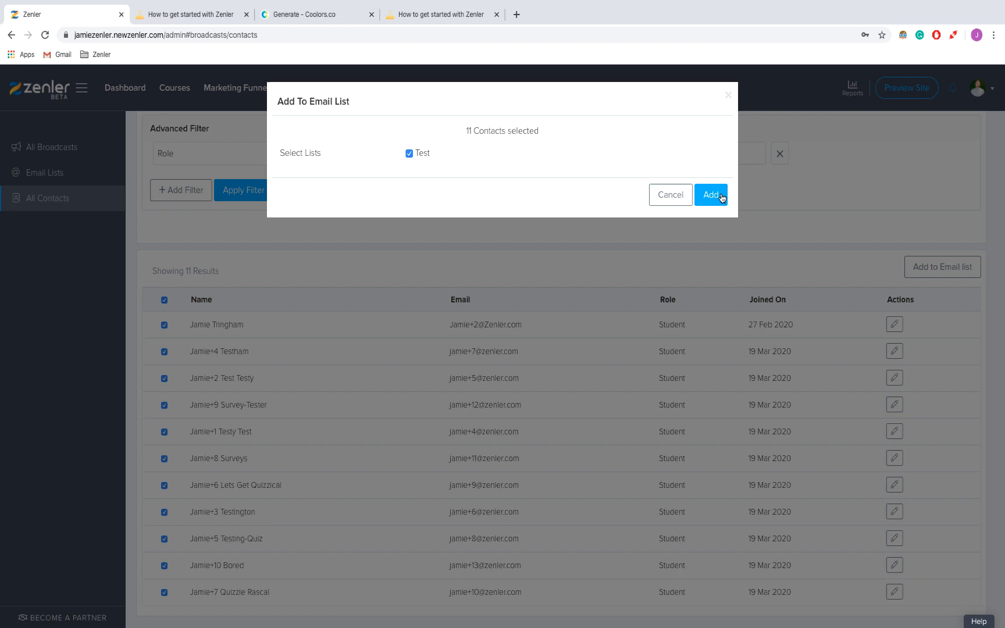
left_click(710, 195)
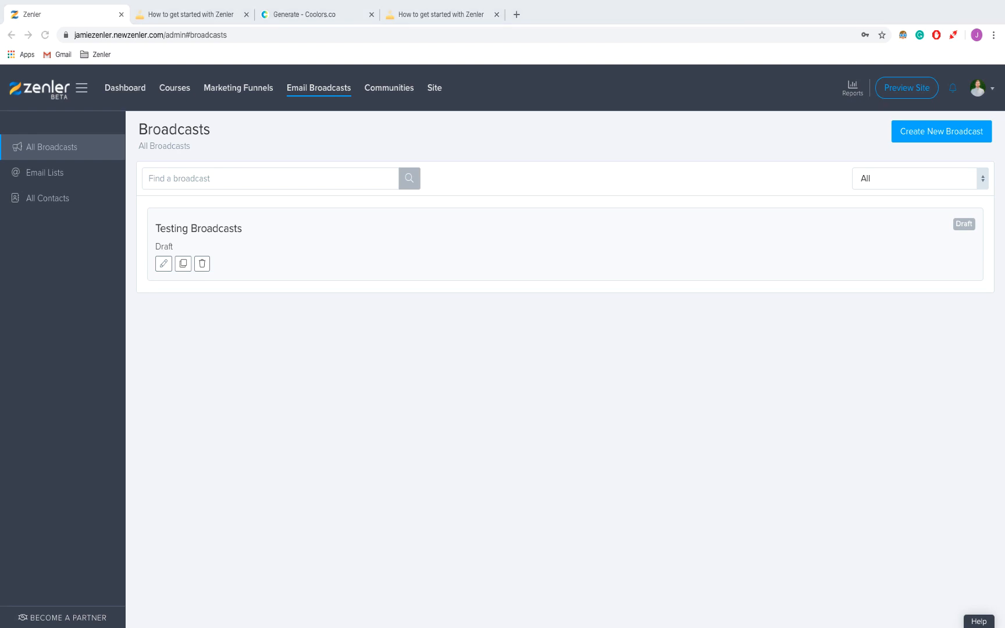
mouse_move(931, 142)
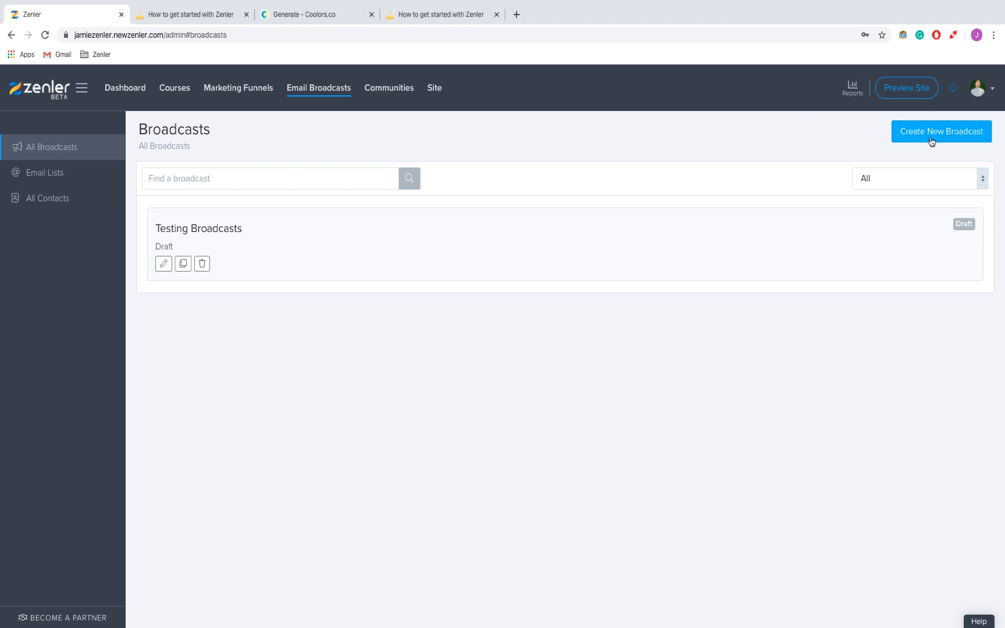
Step: Create a new broadcast with the title 'Test'
left_click(940, 131)
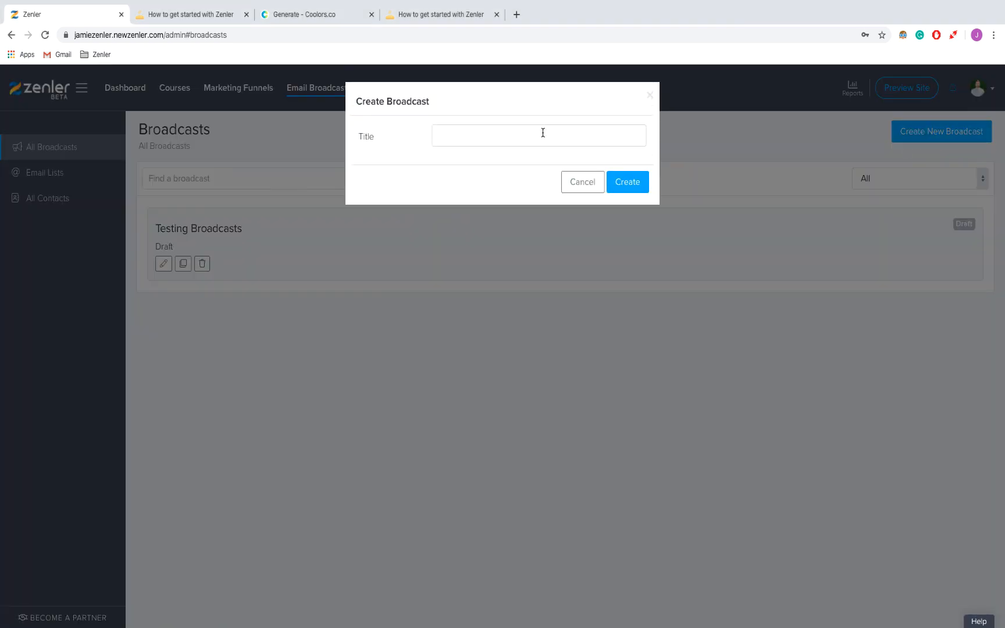
type("T")
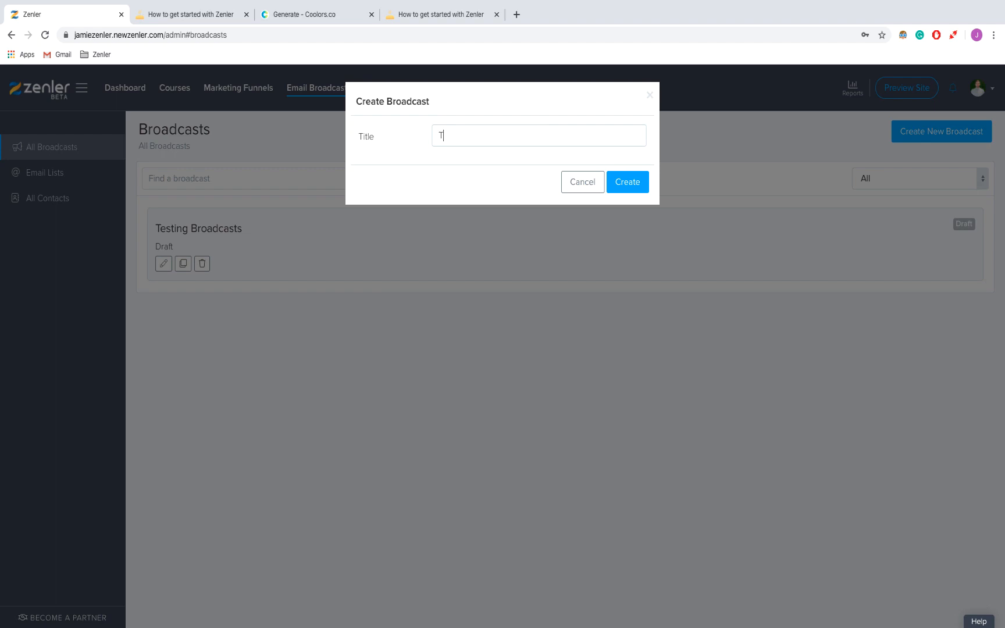
type("est")
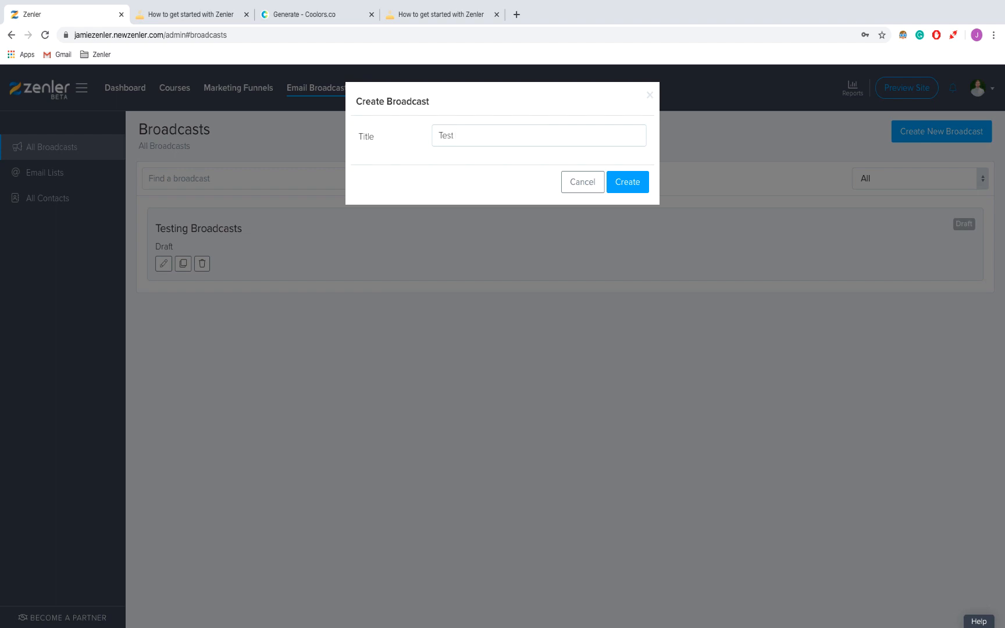
mouse_move(542, 133)
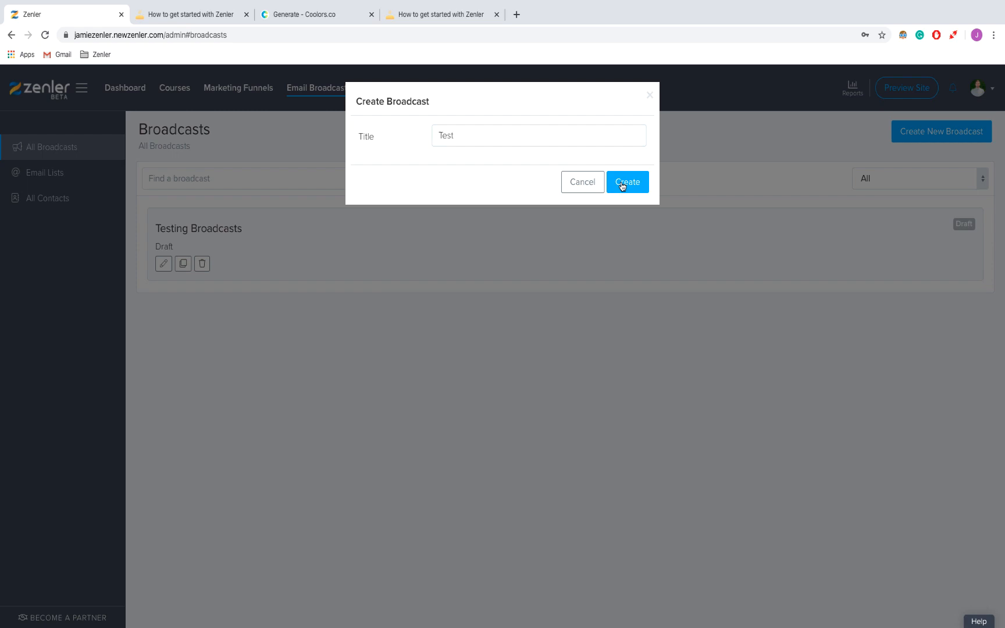
left_click(627, 182)
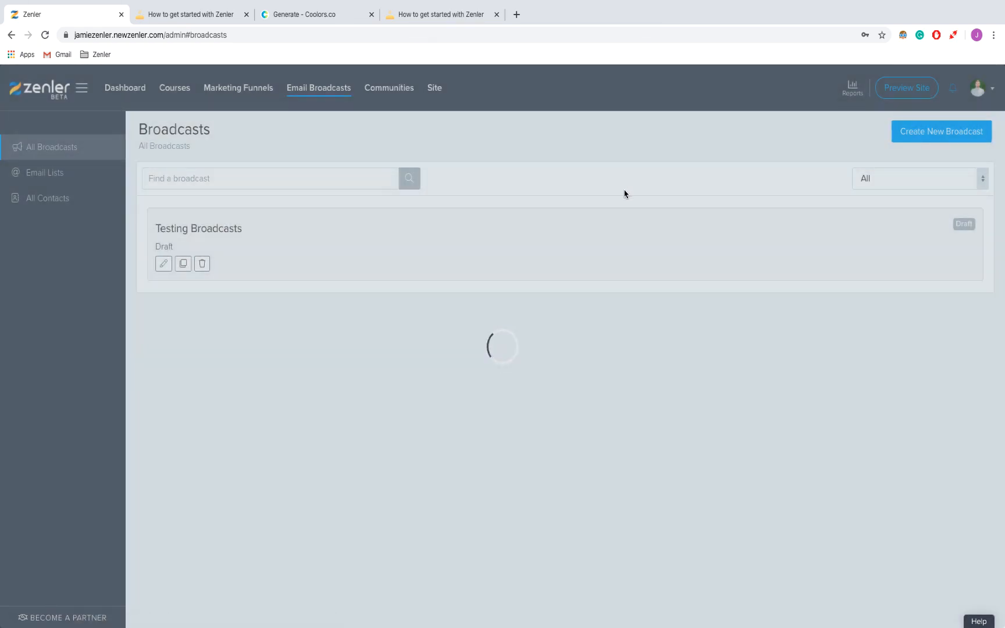
Step: Choose the Test email list as the broadcast's recipients, giving 11 contacts
left_click(163, 264)
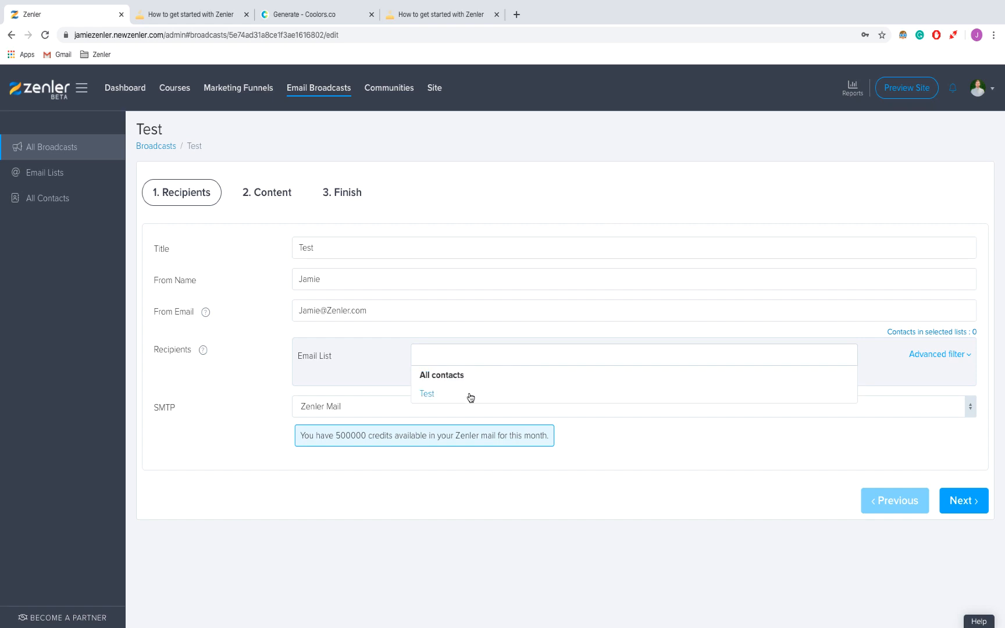
left_click(427, 394)
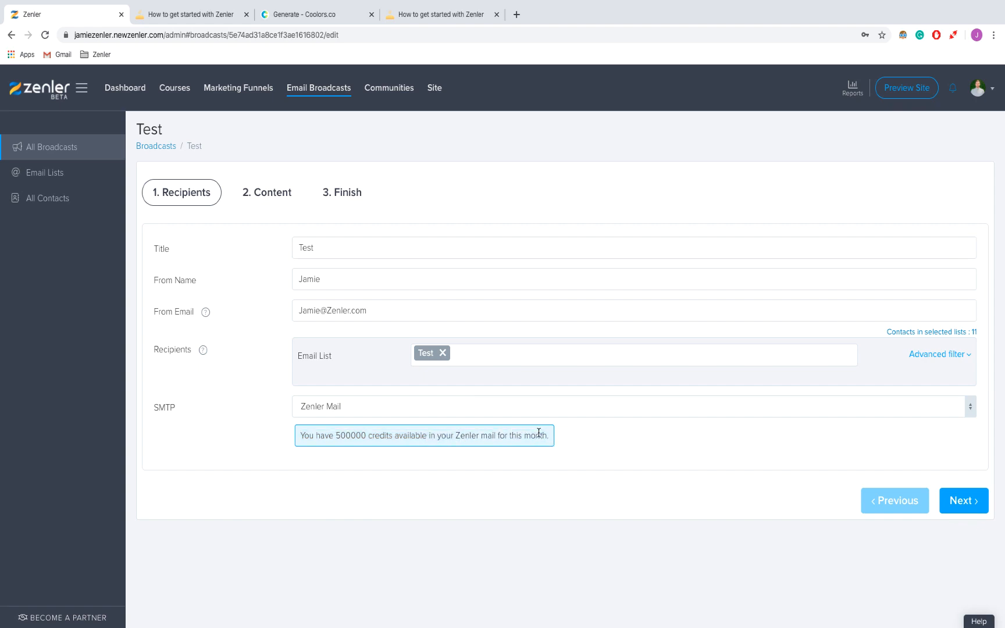
mouse_move(369, 446)
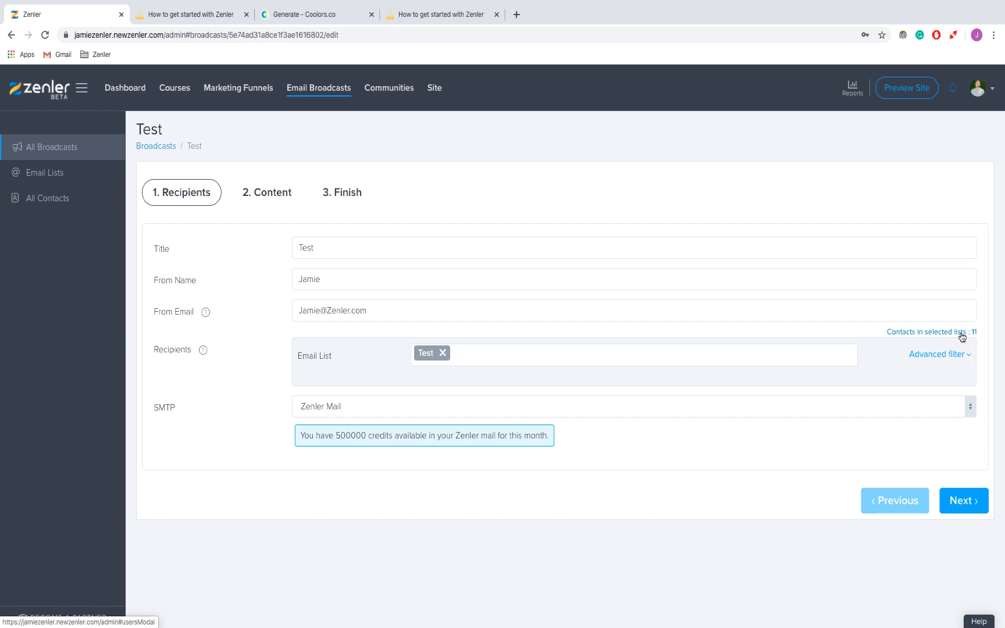
mouse_move(977, 339)
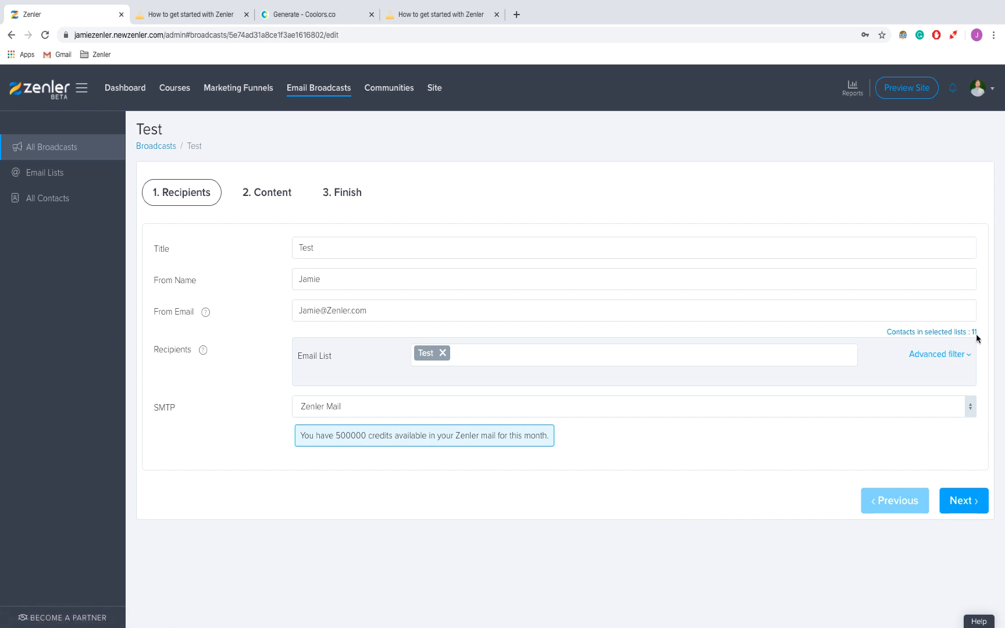
mouse_move(951, 417)
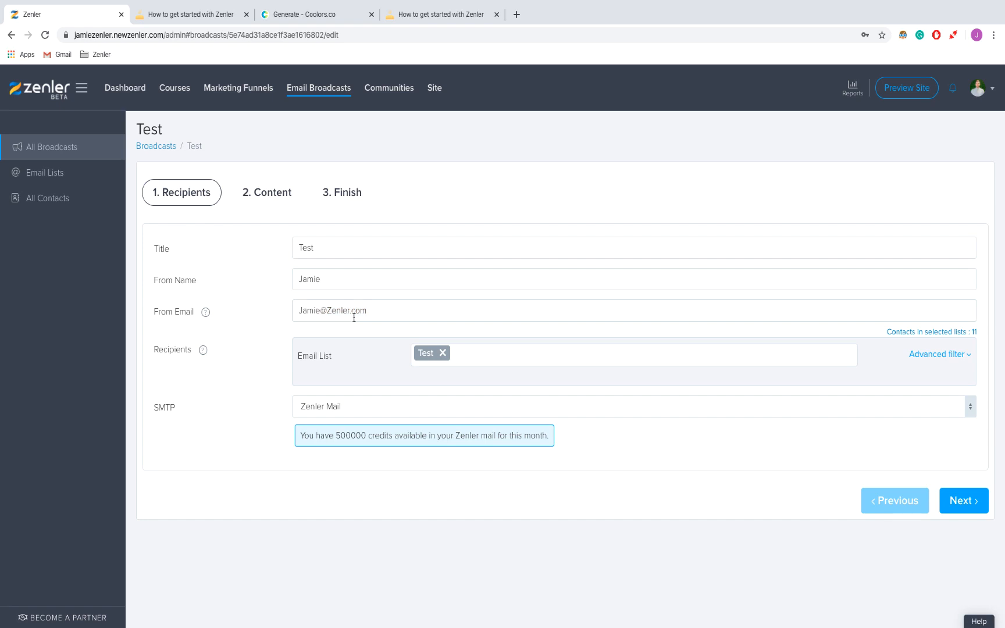
mouse_move(769, 480)
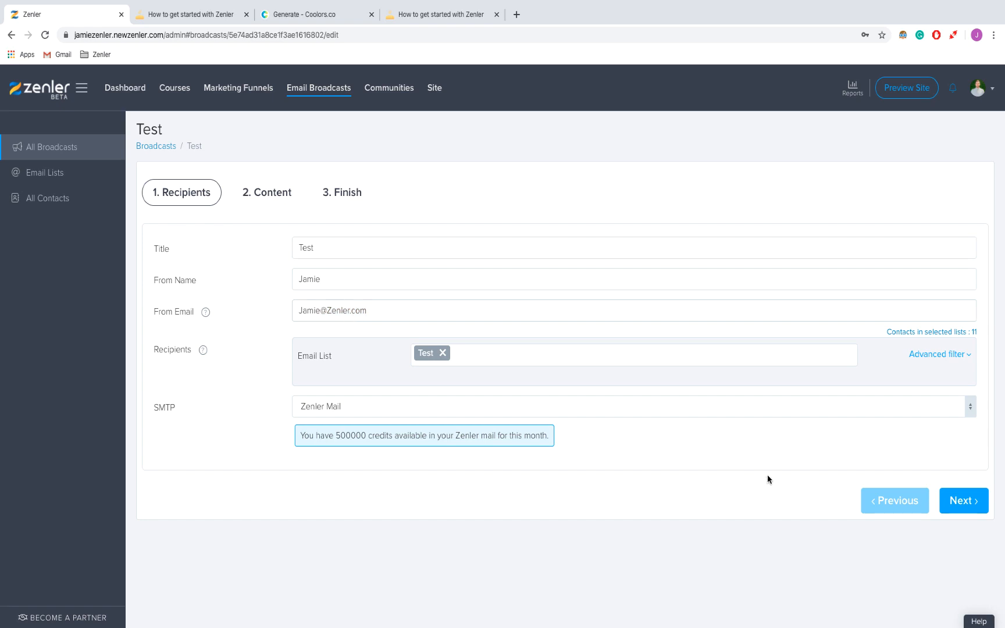
Step: Advance the broadcast to the Content step and activate the email body editor
left_click(962, 500)
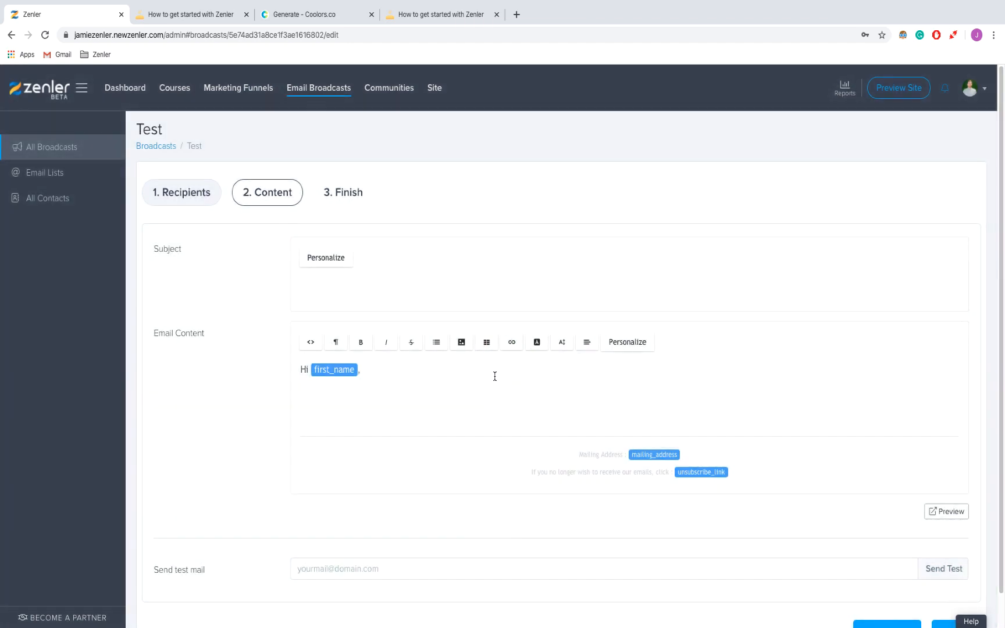
left_click(497, 375)
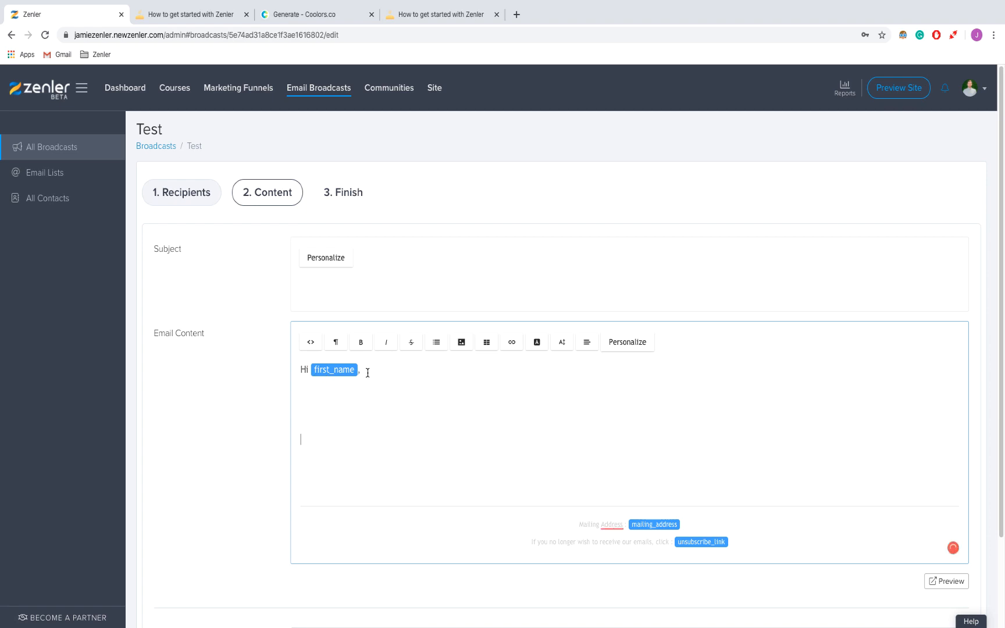
mouse_move(45, 172)
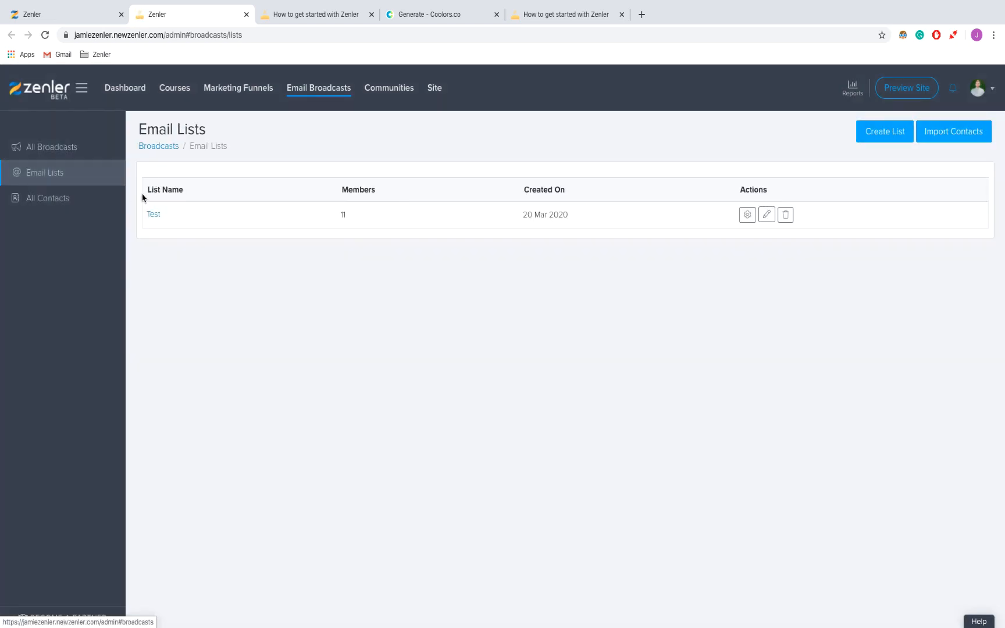
Step: Open the Test list's member view, confirming it holds 11 members
left_click(153, 214)
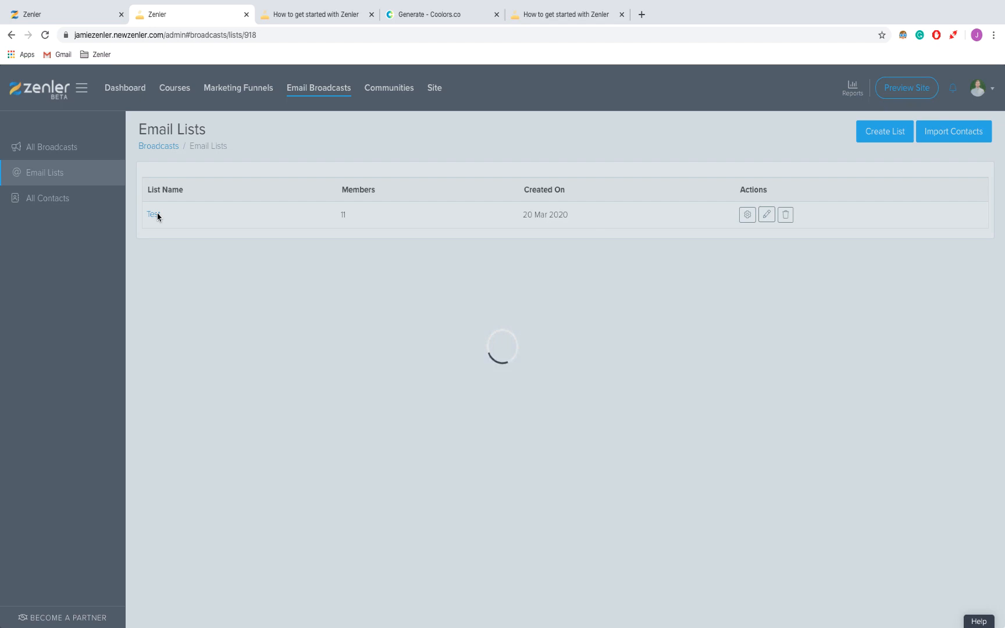
left_click(152, 214)
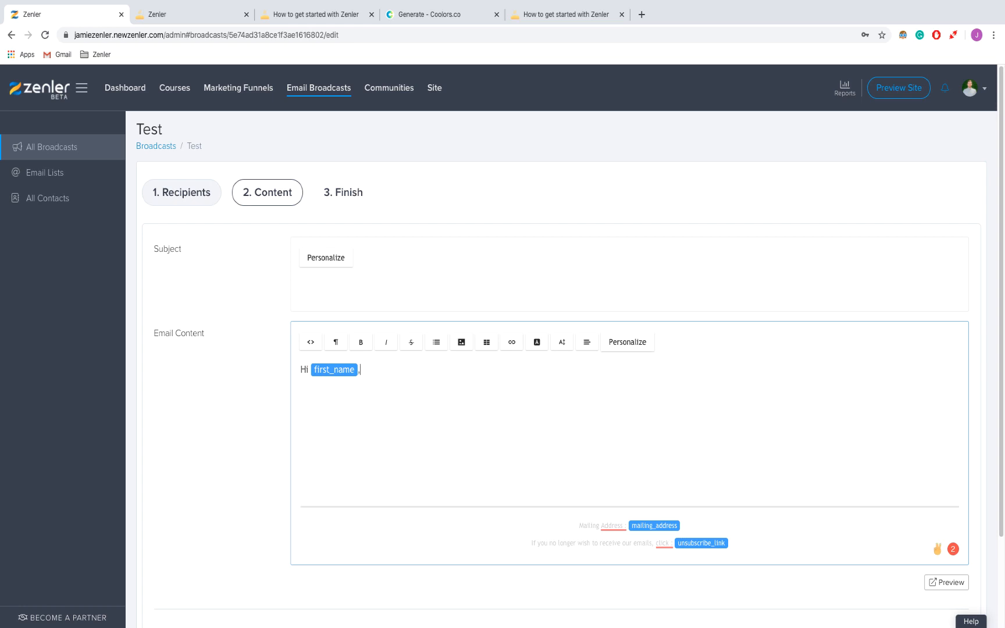
Step: Add a body line thanking readers for joining the course and offering help with anything
key("Enter")
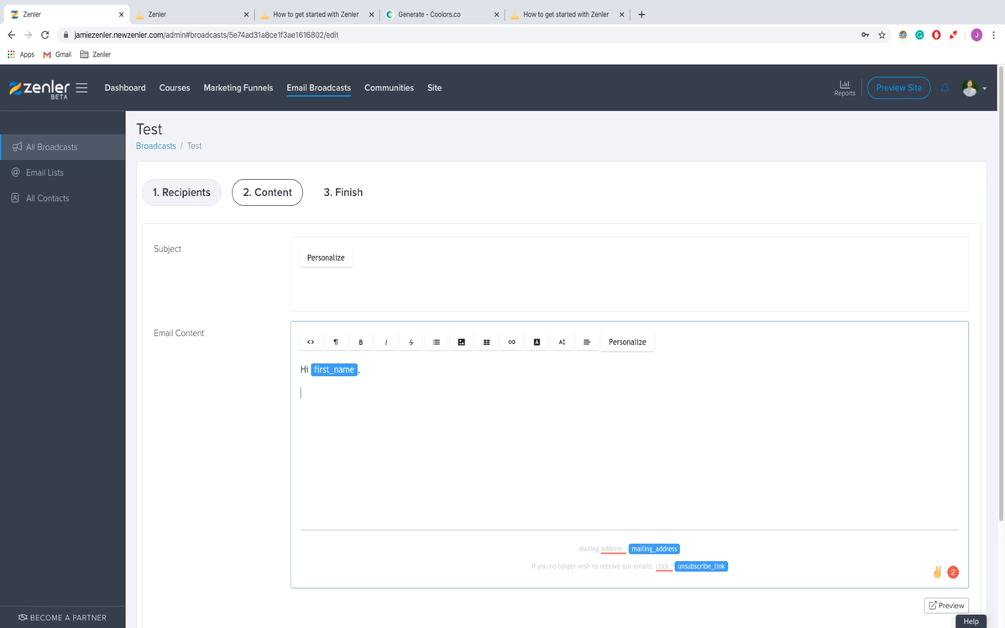
type("Thanks for joining m")
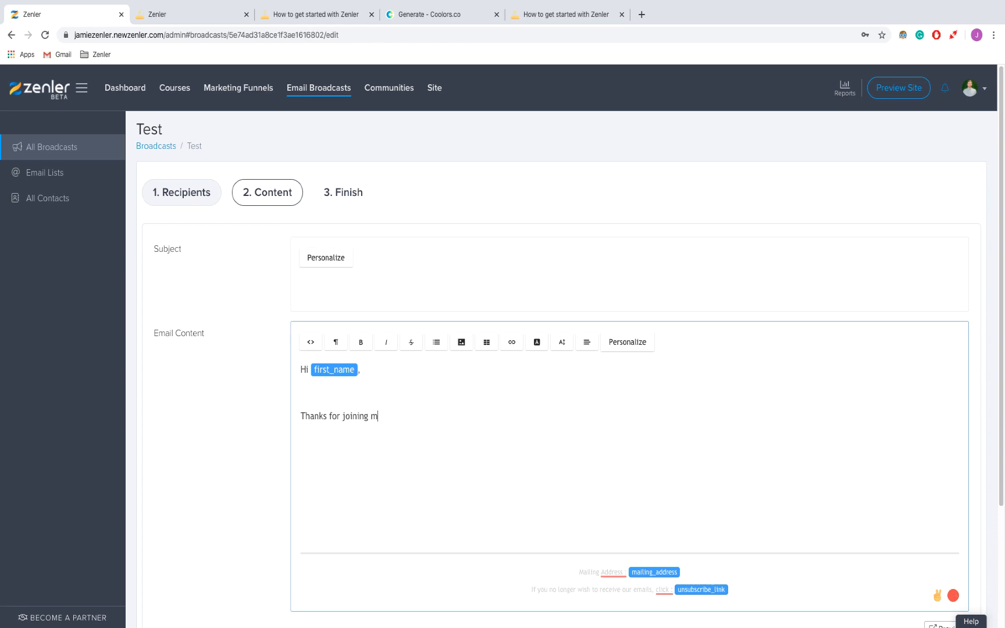
type("y course - let mw")
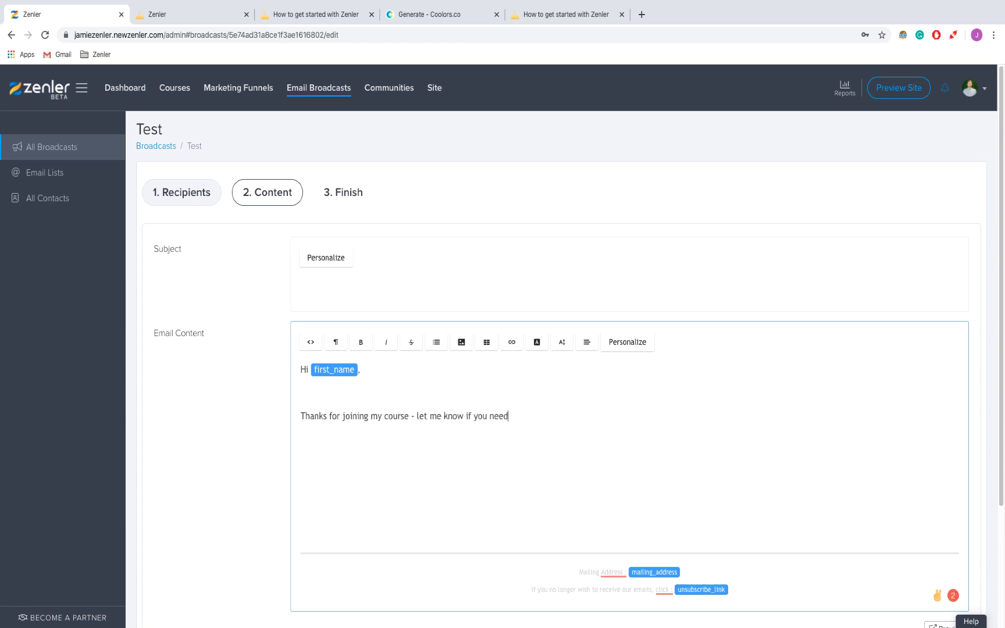
type("anything from me!")
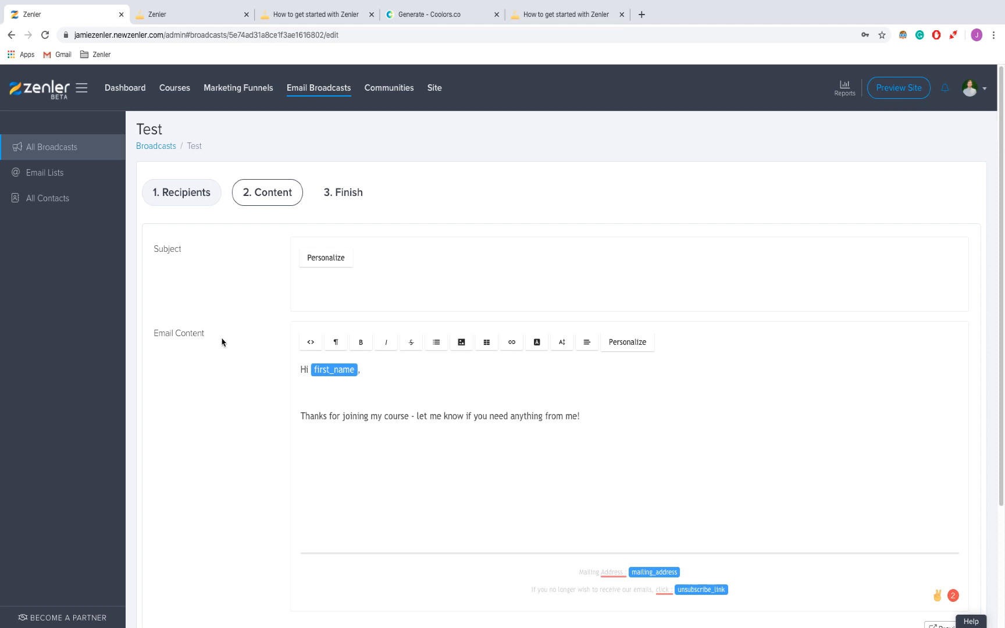
scroll("down", 3)
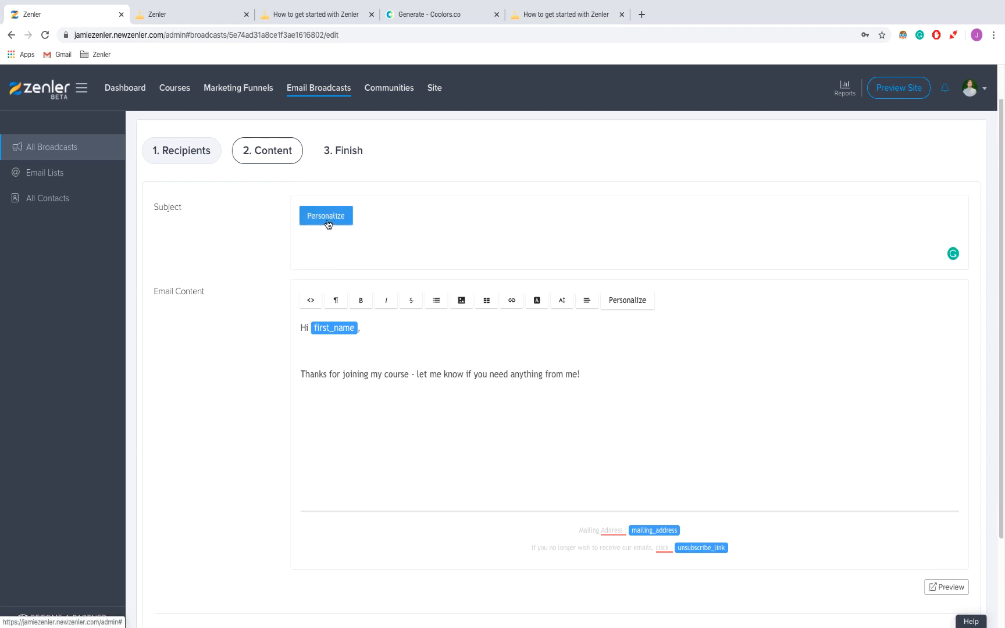
Step: Set the subject to the first_name field followed by ', welcome to my course!'
left_click(325, 215)
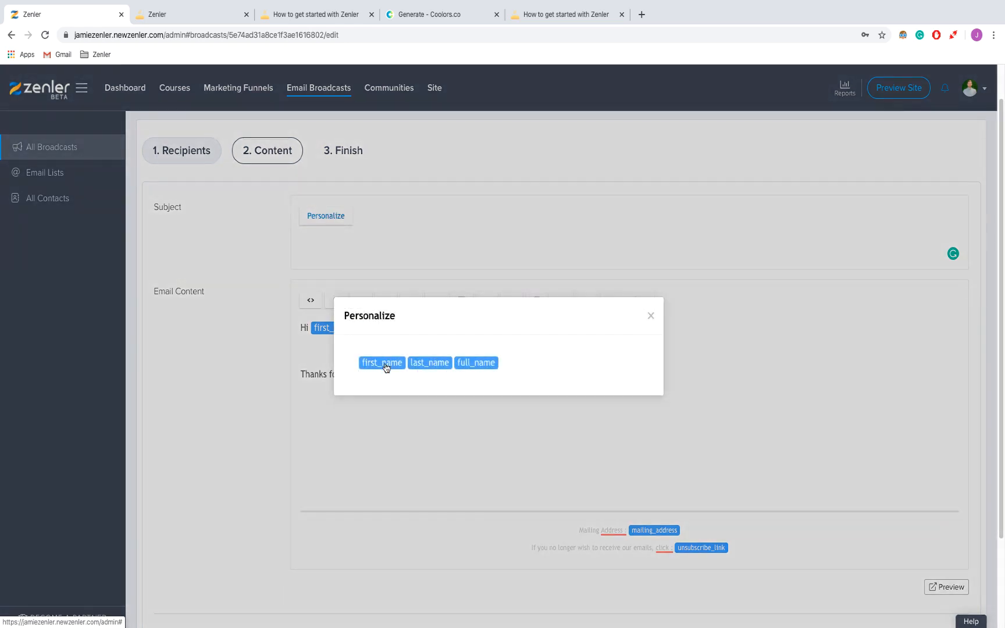
left_click(382, 363)
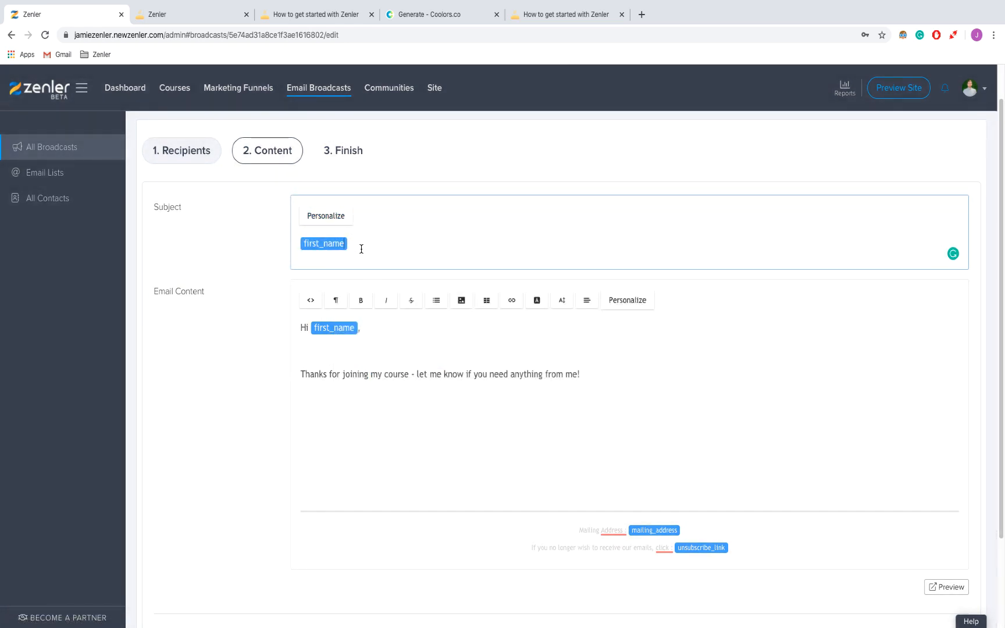
type(", well")
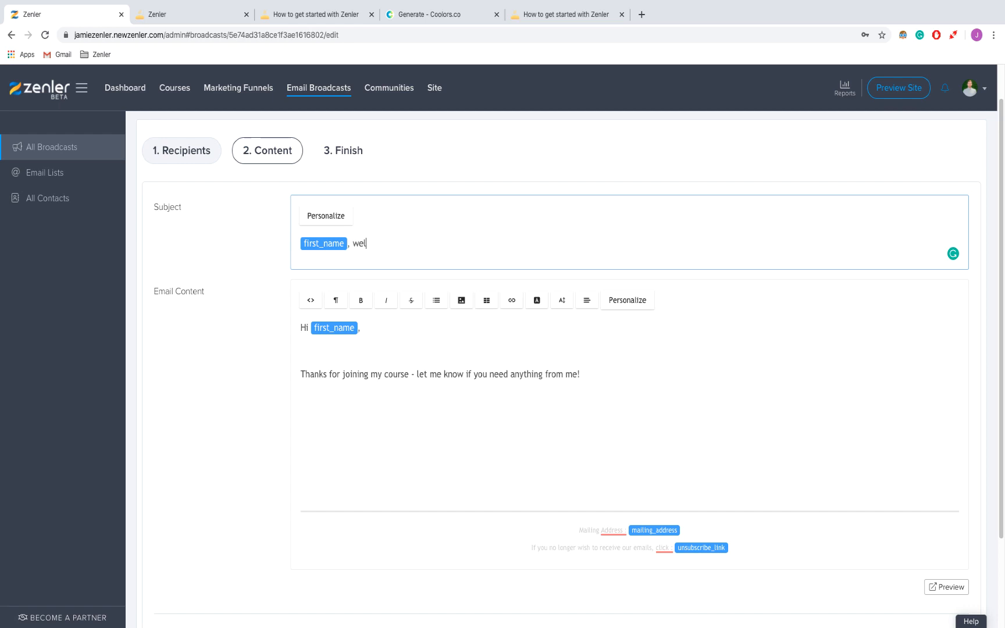
type("come to my course!")
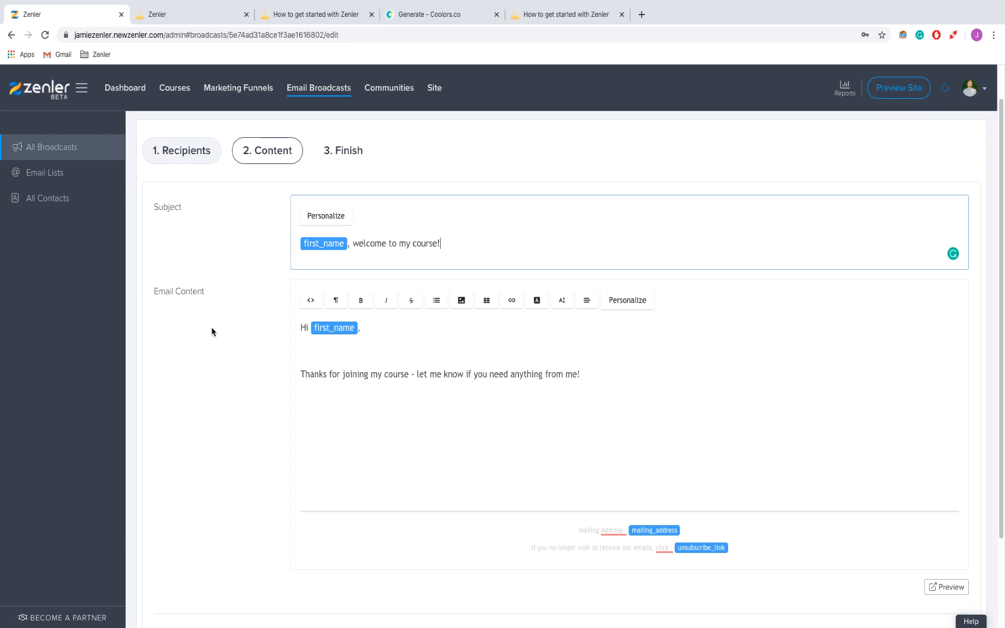
left_click(326, 215)
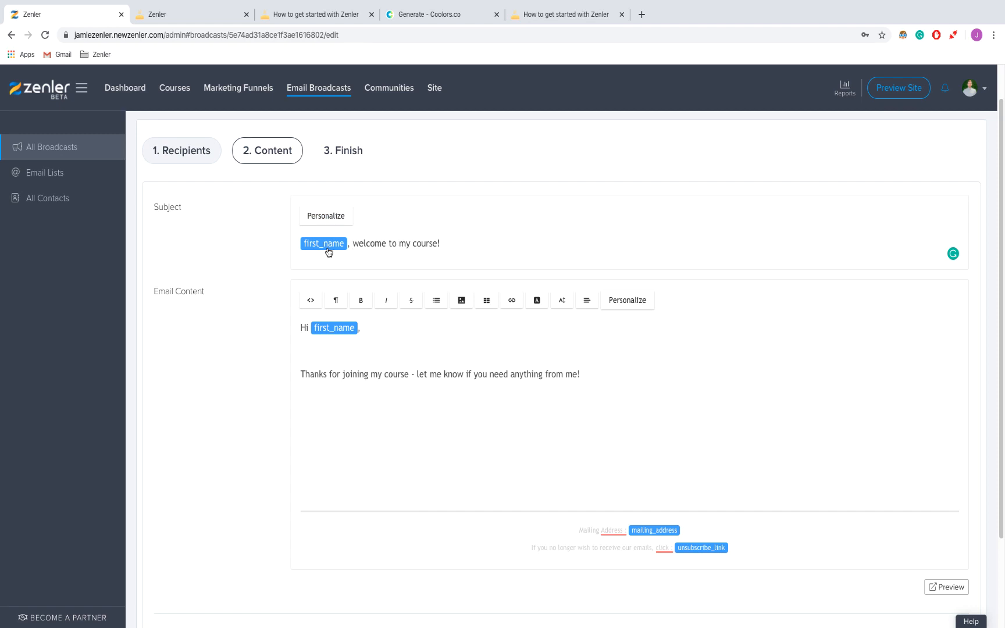
mouse_move(310, 300)
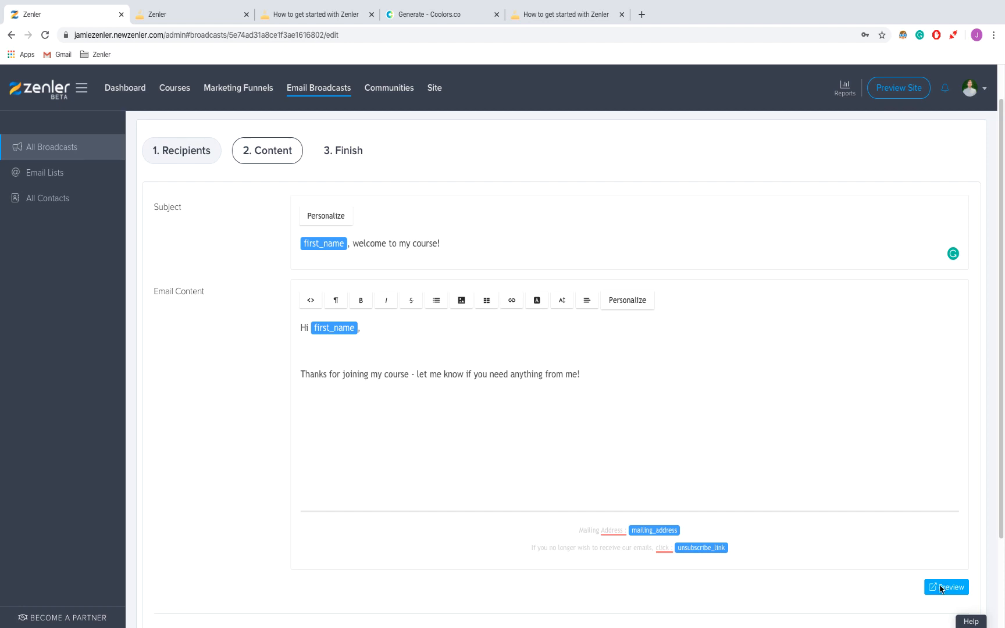
left_click(946, 587)
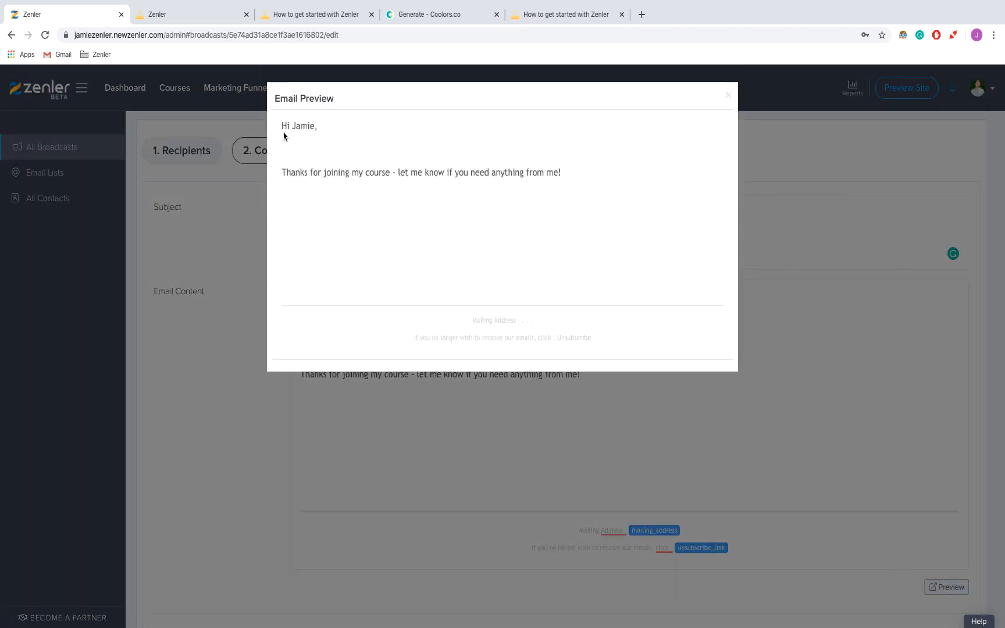
left_click(728, 95)
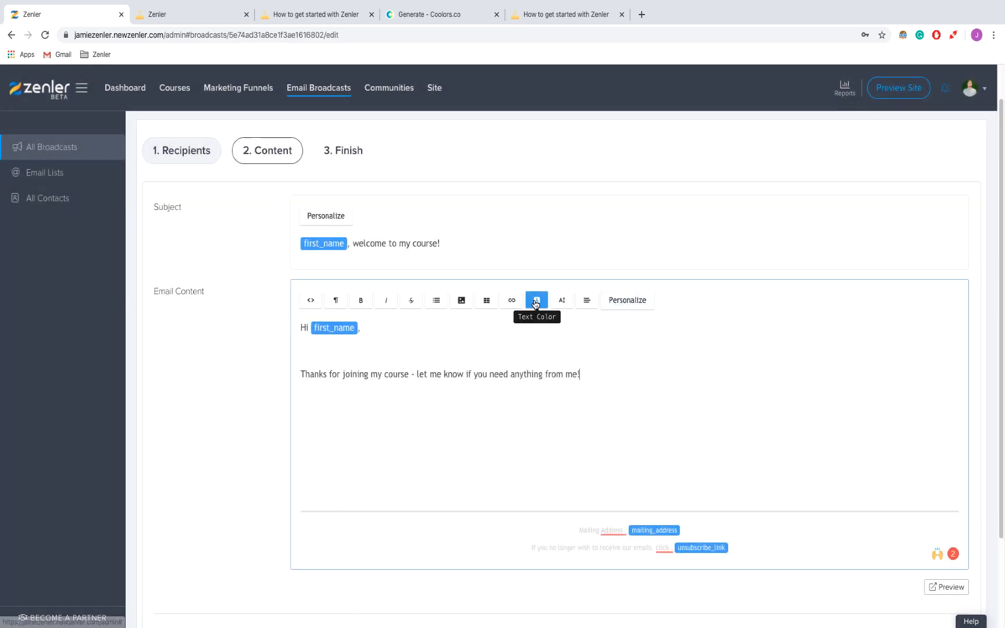
mouse_move(461, 301)
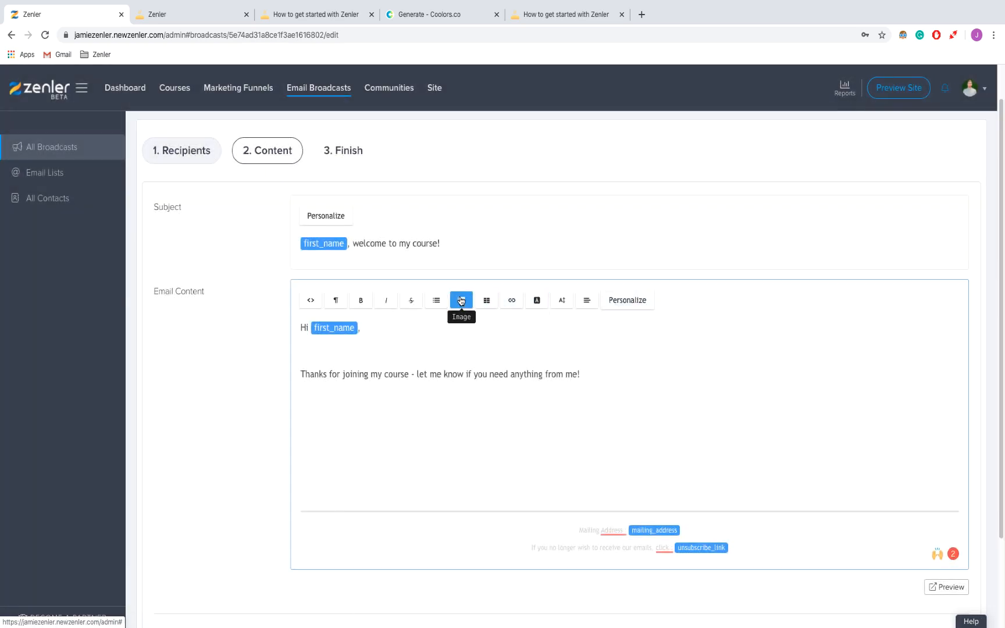
Step: Insert the smiling biscuits photo from the media library beneath the thank-you message
left_click(461, 300)
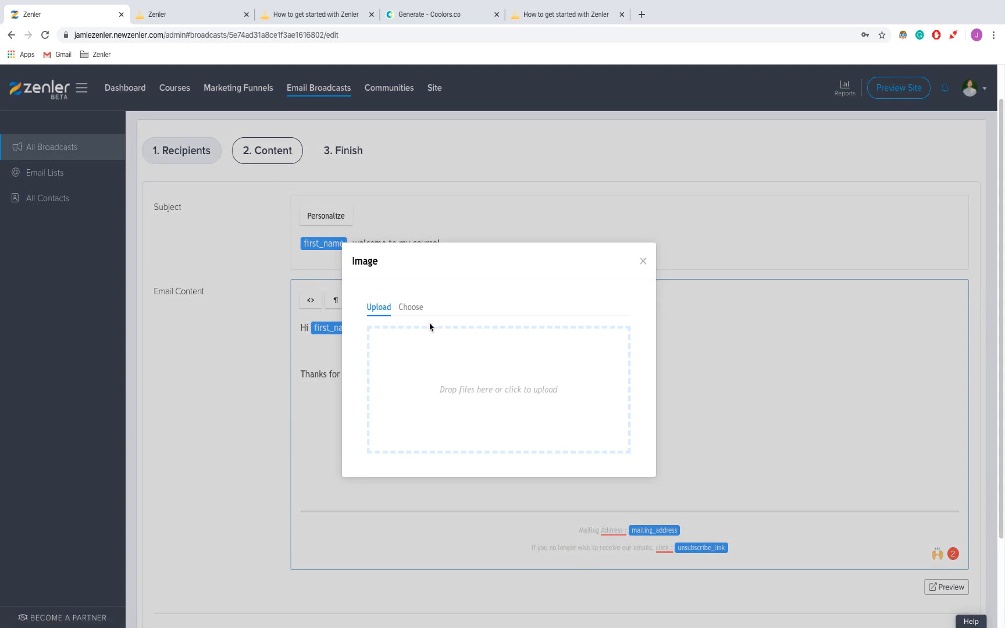
left_click(411, 307)
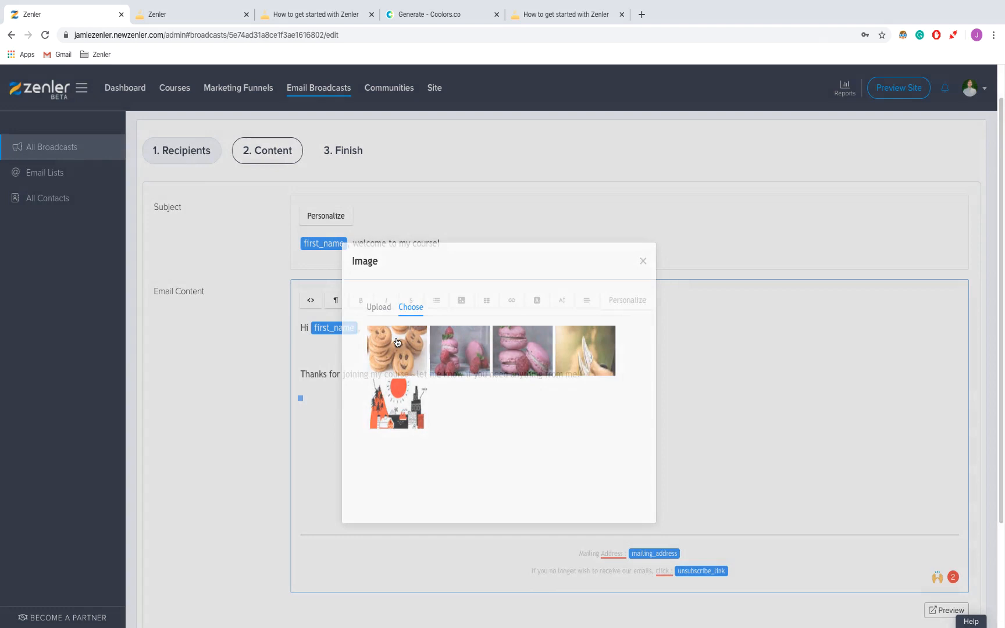
left_click(396, 350)
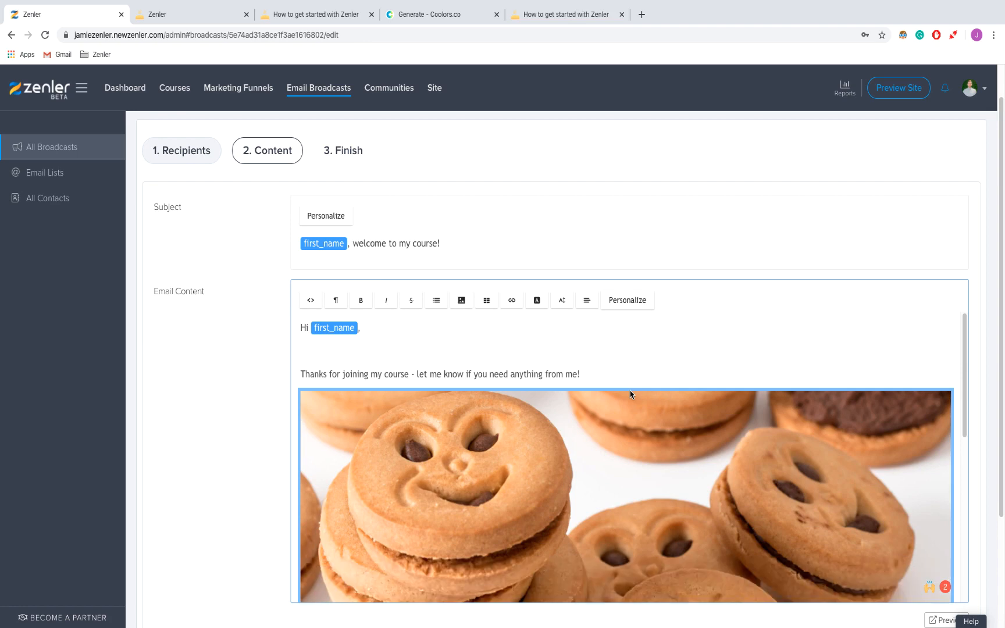
scroll("down", 3)
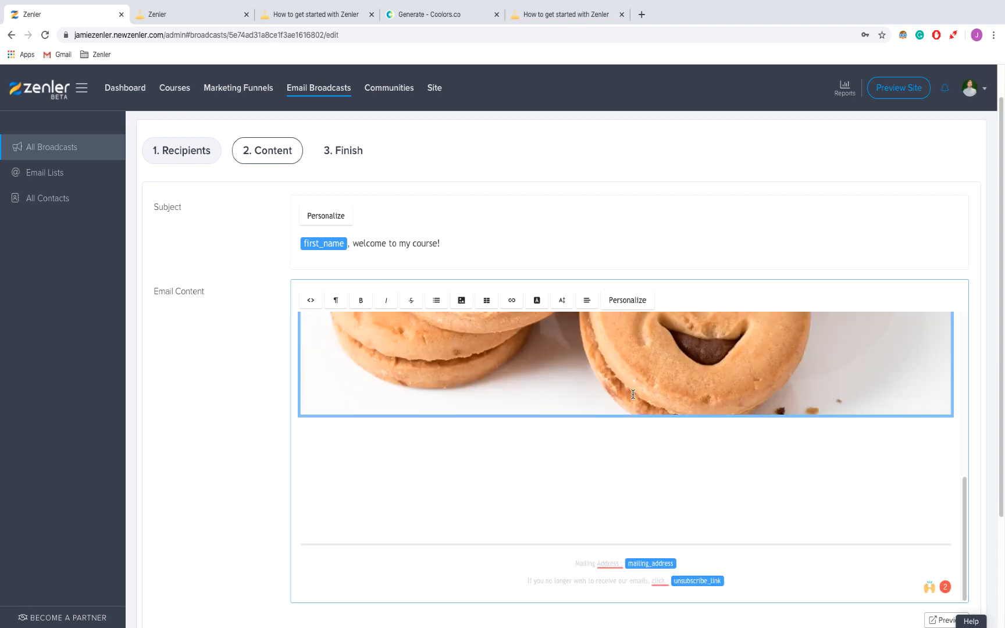
scroll("down", 3)
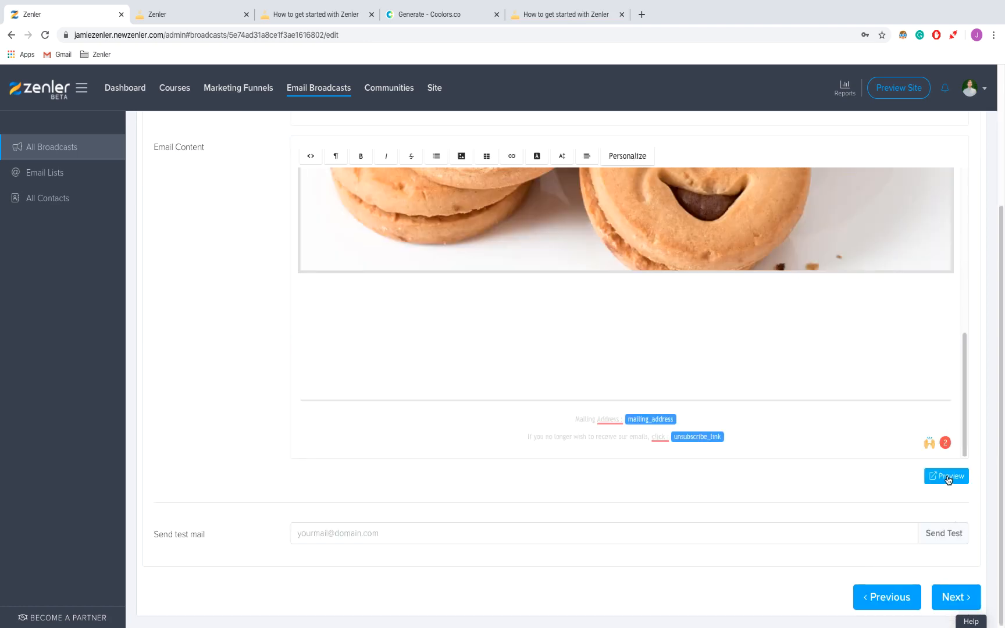
left_click(946, 477)
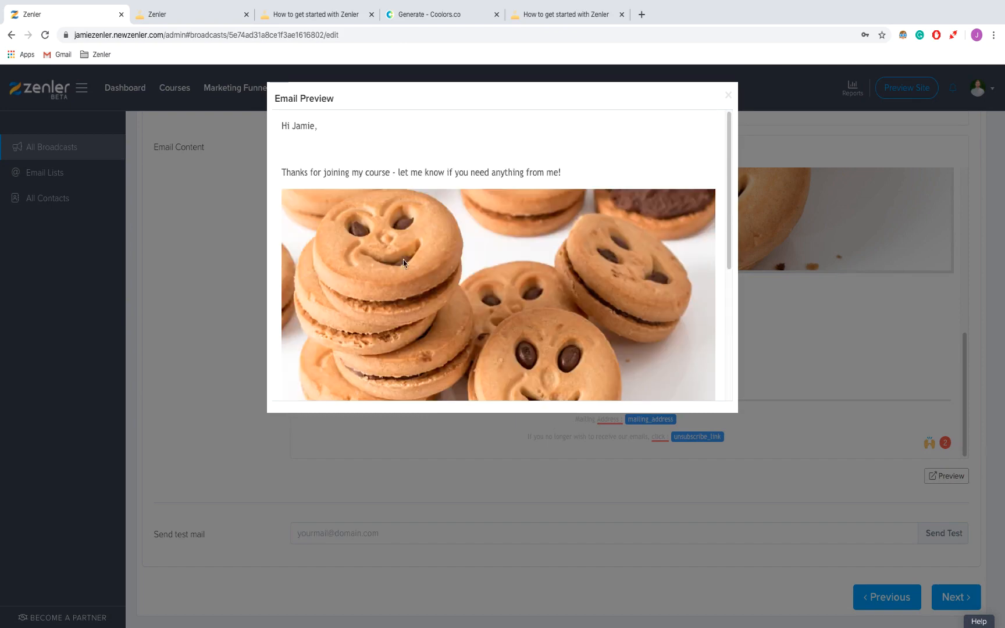
mouse_move(292, 165)
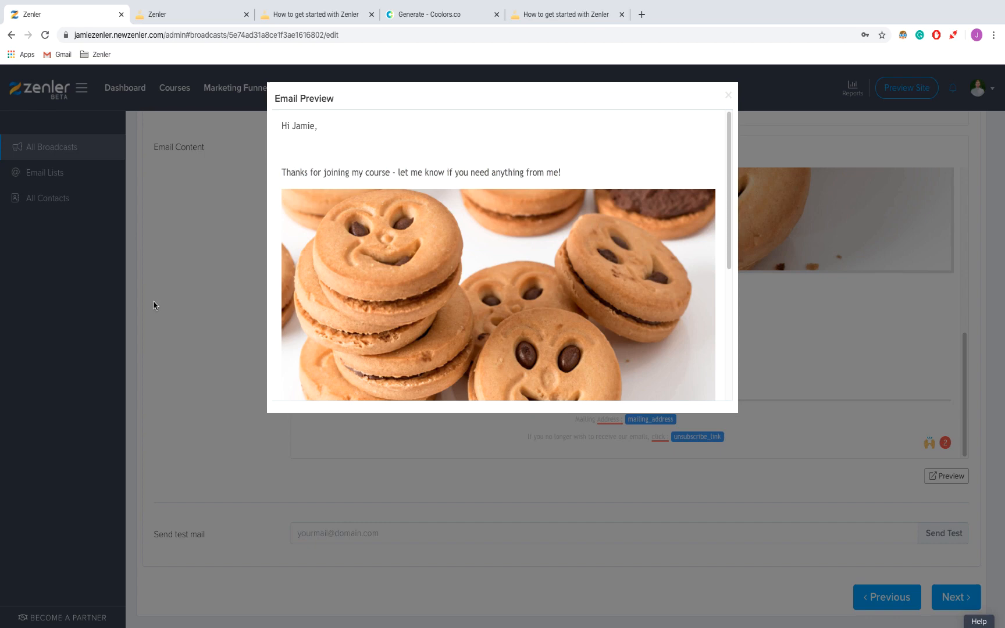
left_click(727, 94)
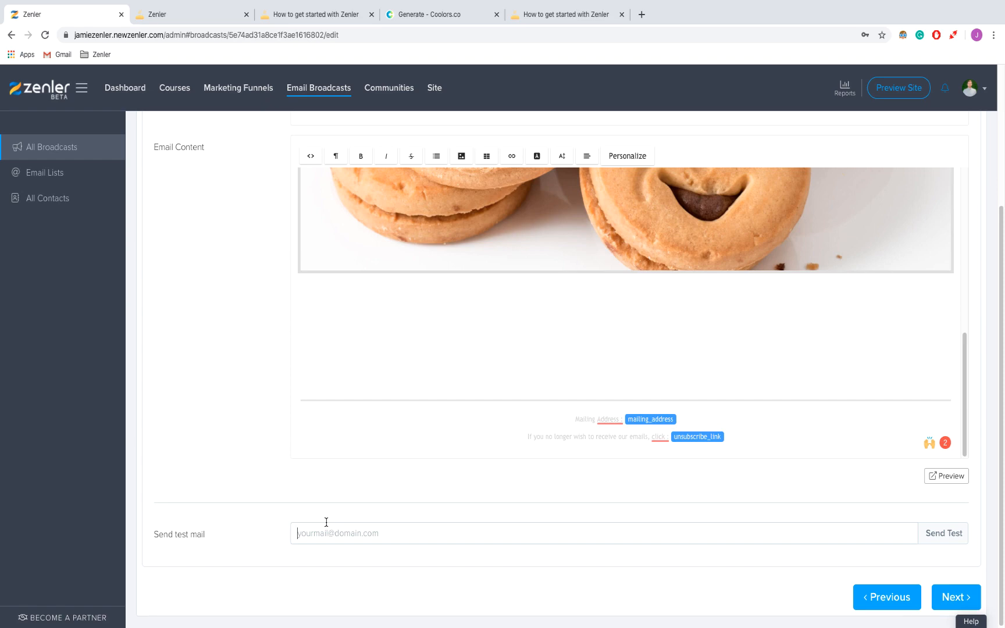
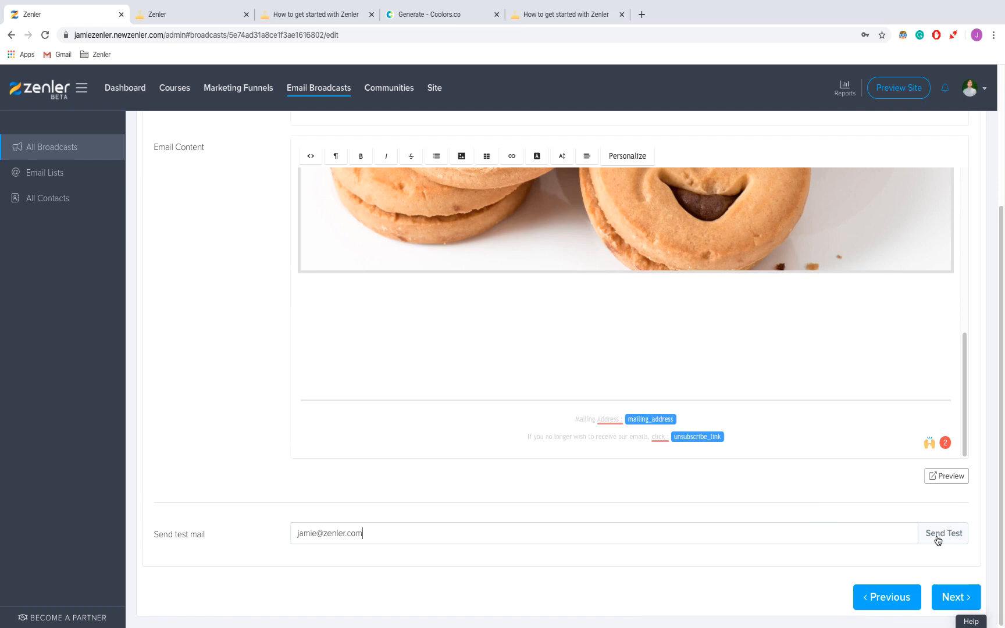
Step: Send a test copy to the entered email address and open a new browser tab
left_click(943, 533)
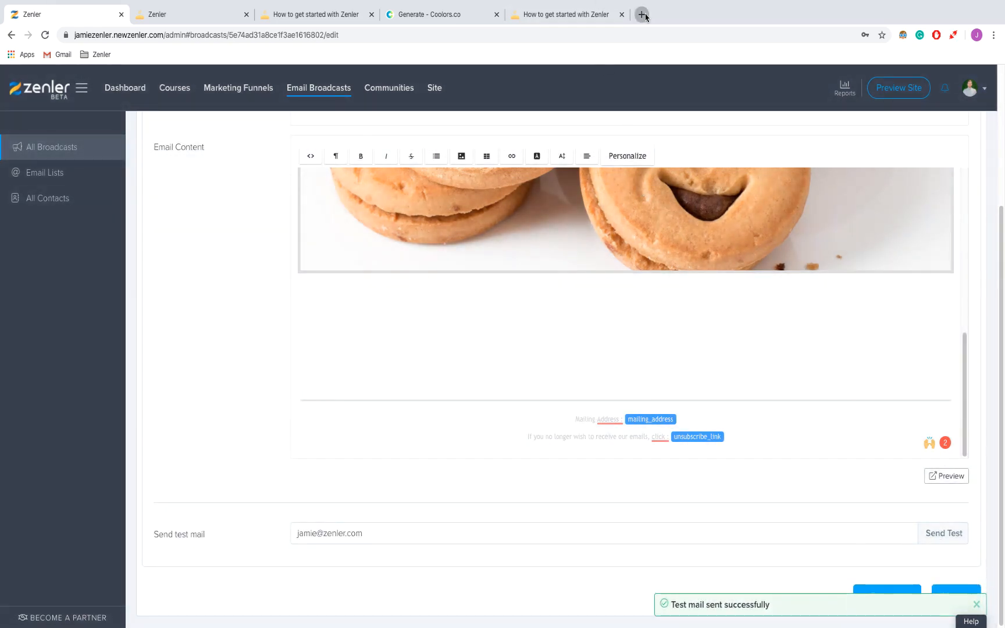
left_click(642, 14)
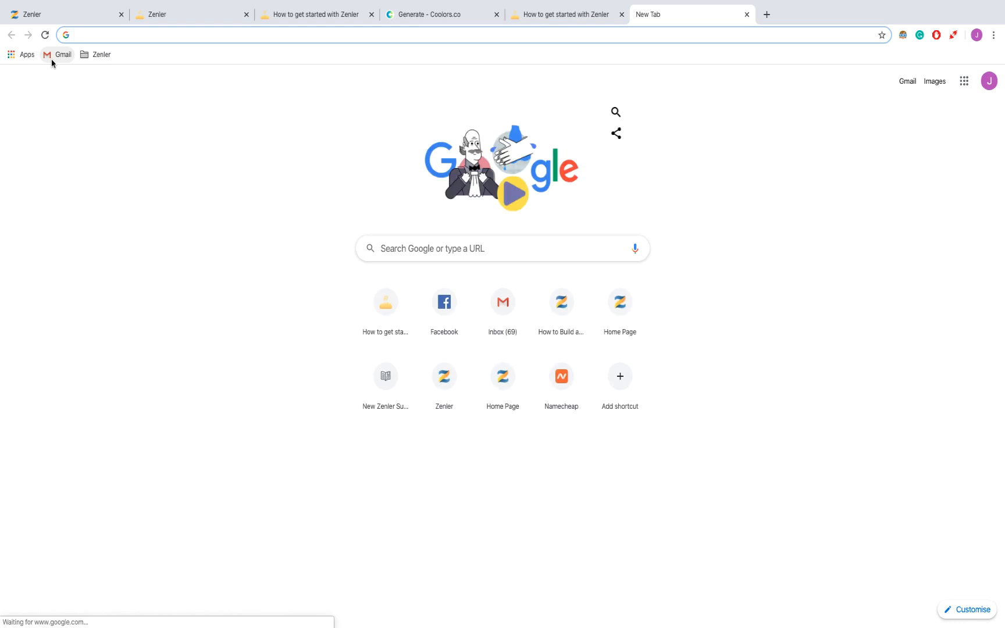
mouse_move(62, 55)
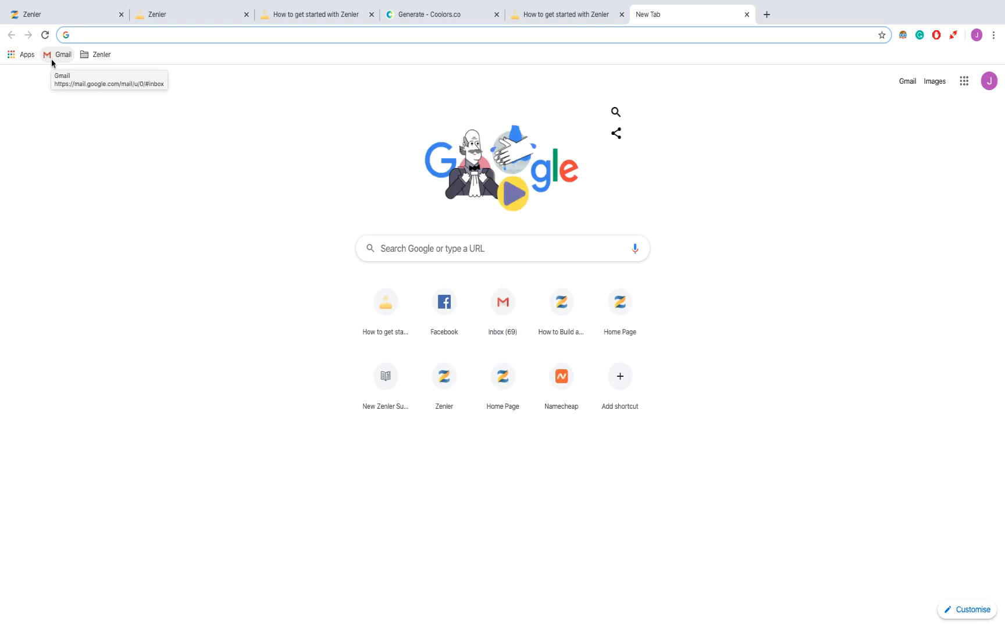
Step: Check the biscuit test email in Gmail, then switch back to the Zenler tab
left_click(62, 55)
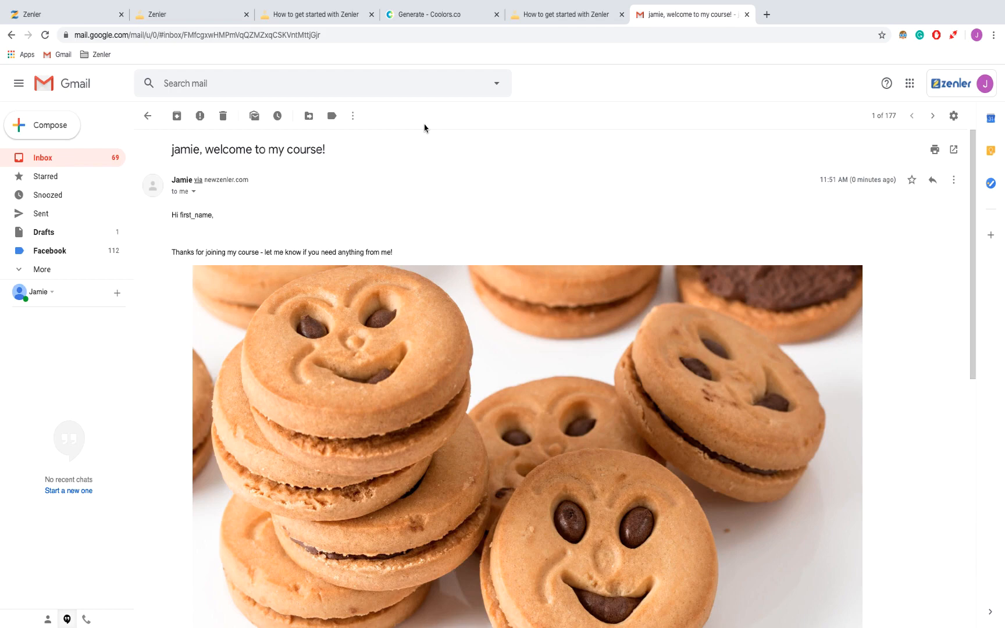
mouse_move(282, 189)
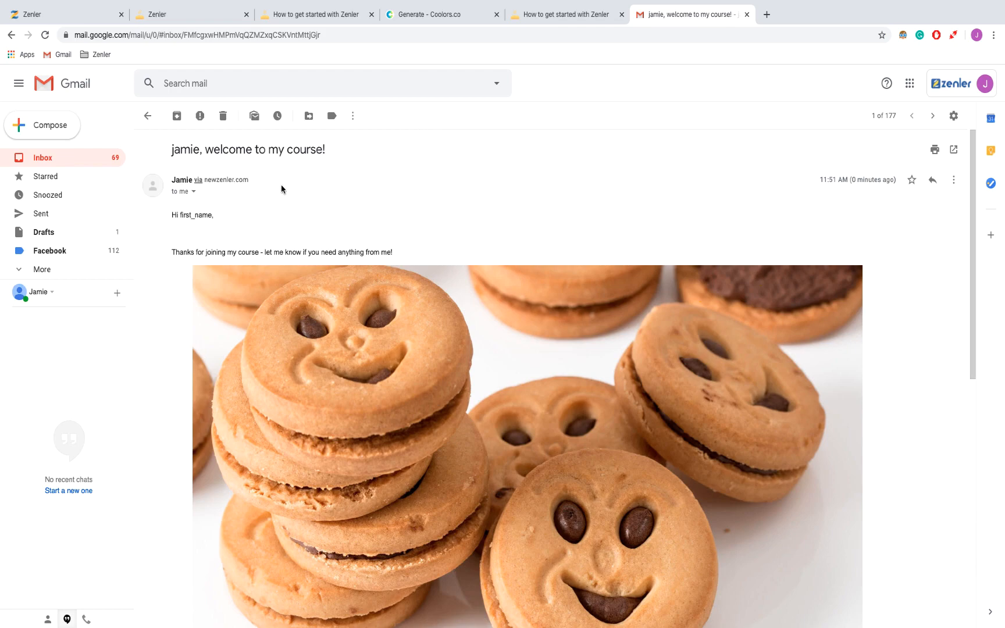
mouse_move(215, 209)
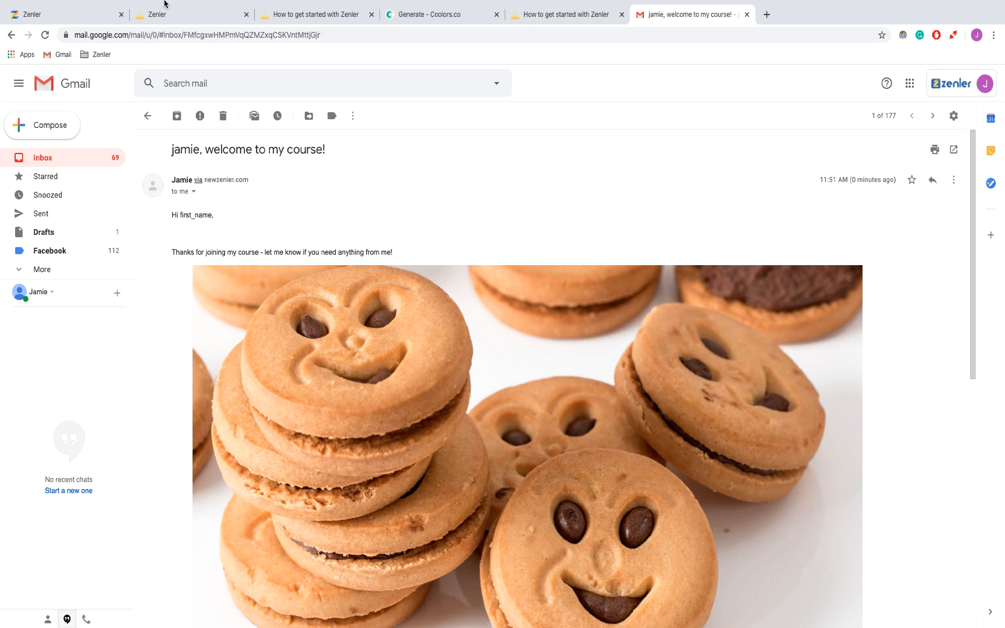
left_click(64, 14)
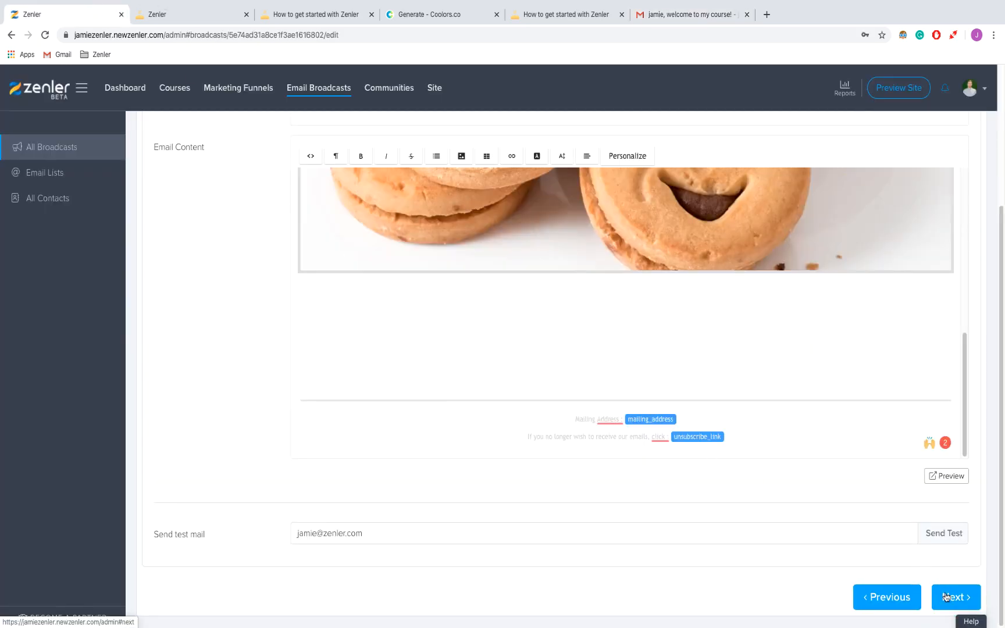
Step: Advance to the finish step and choose Schedule as the sending option
left_click(956, 596)
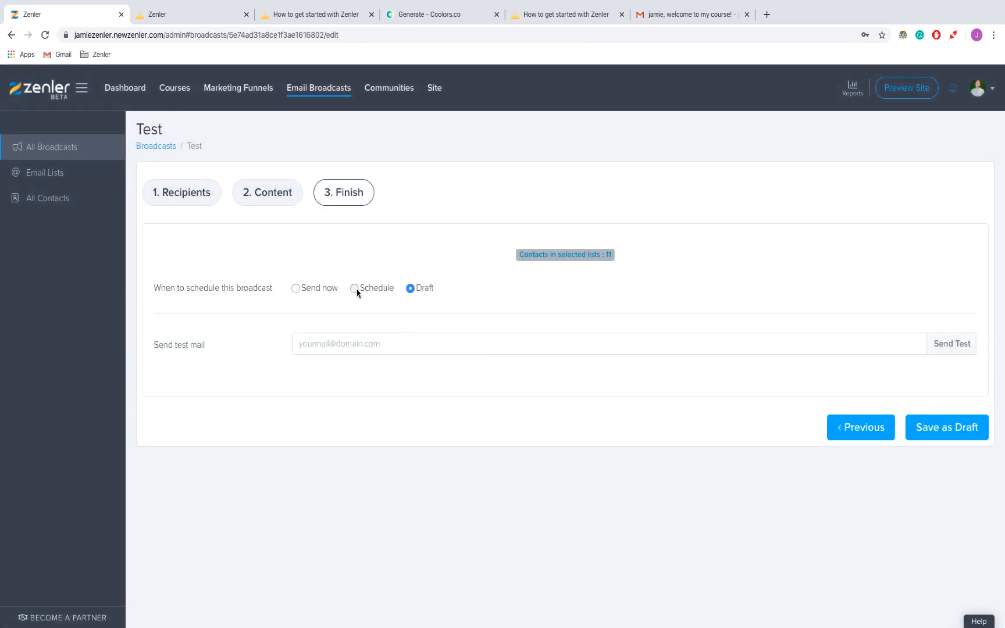
left_click(355, 288)
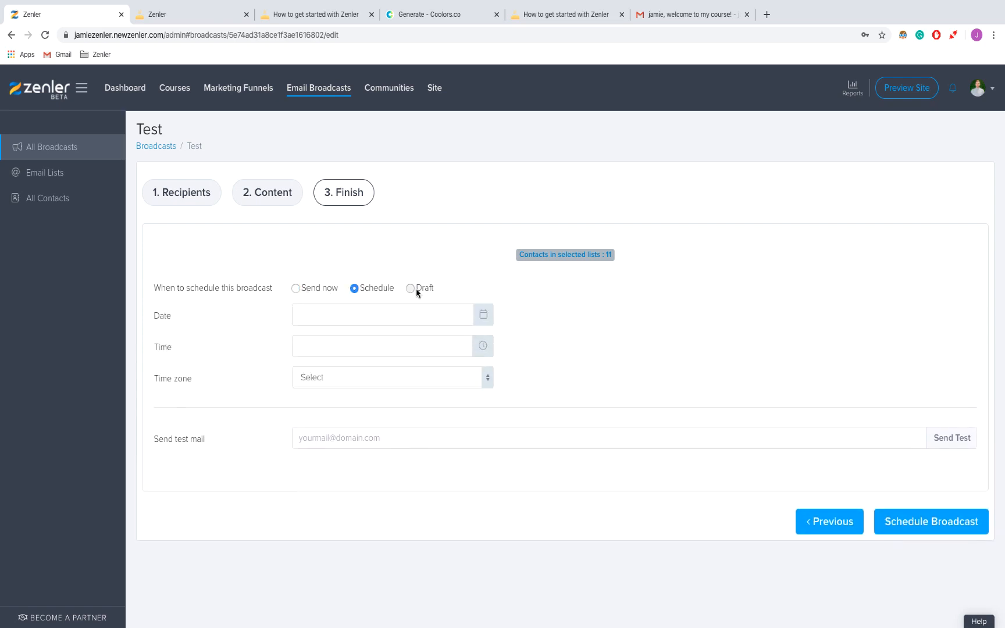
left_click(411, 288)
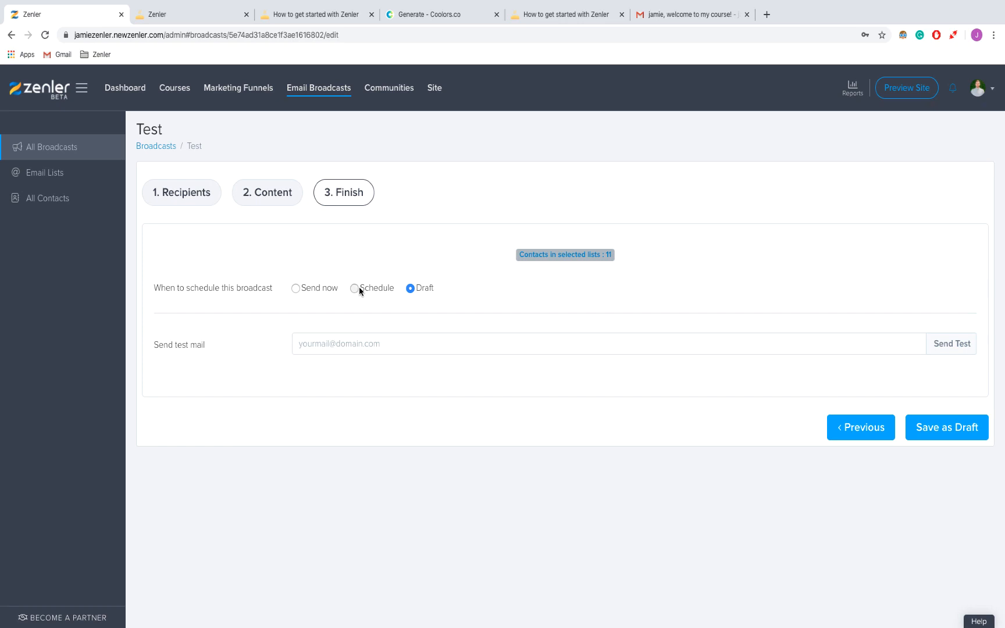
left_click(355, 288)
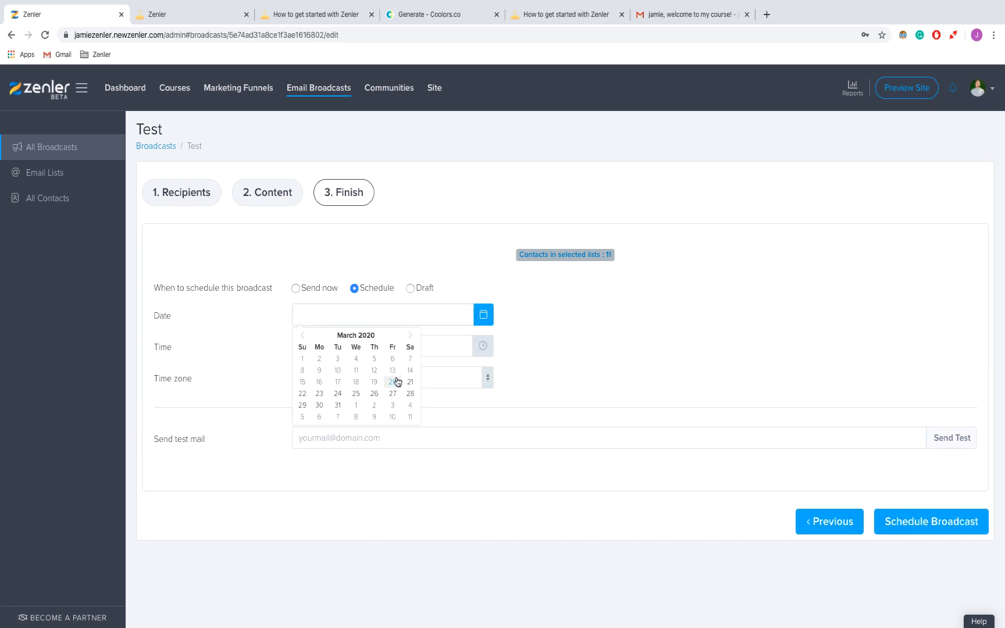
Step: Set send date 20 March 2020, time 12:00 PM, time zone Europe/London
left_click(392, 382)
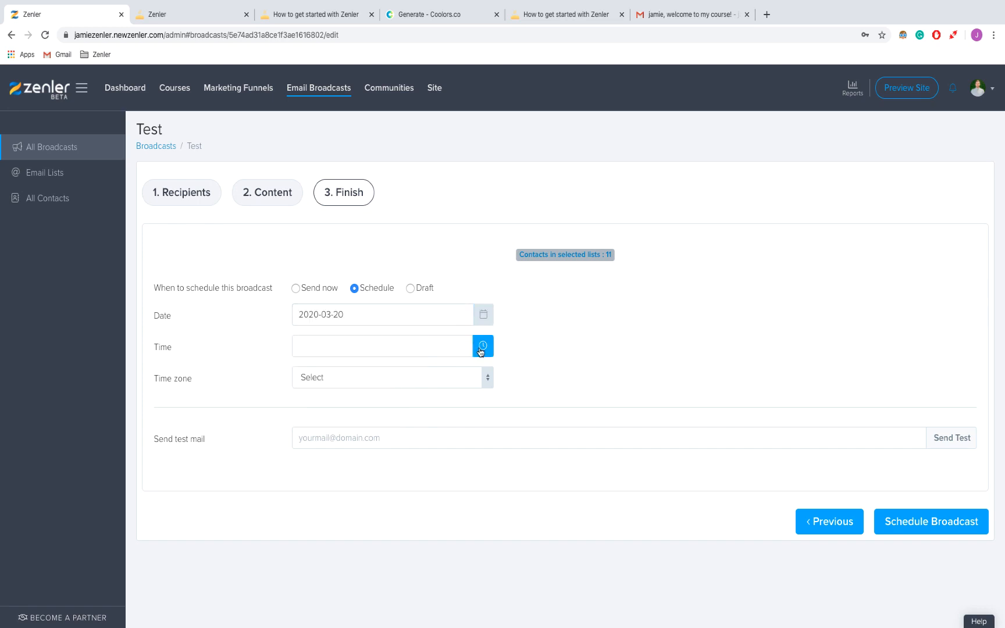
left_click(483, 346)
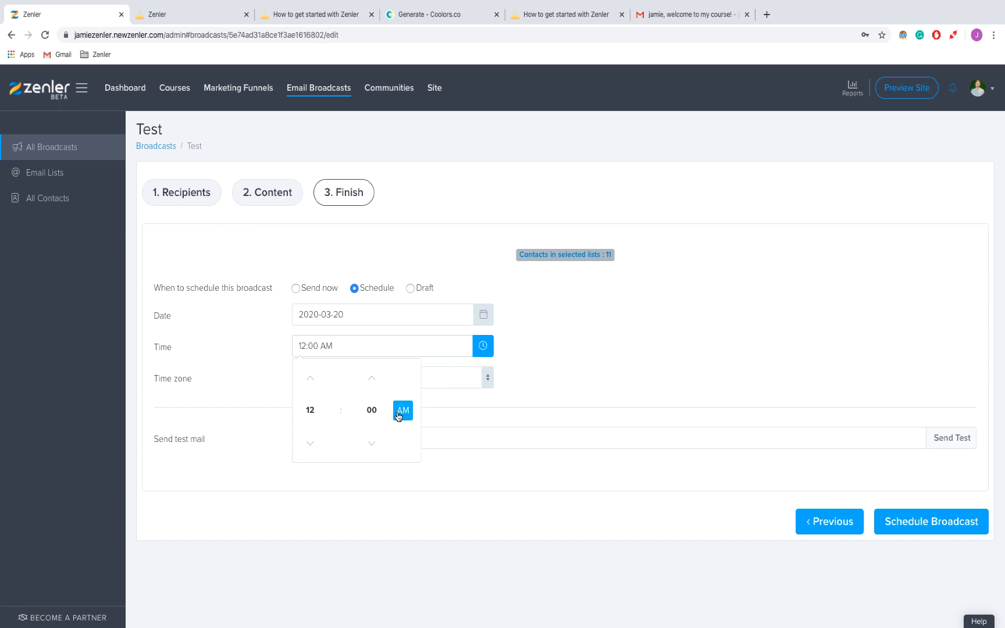
left_click(402, 410)
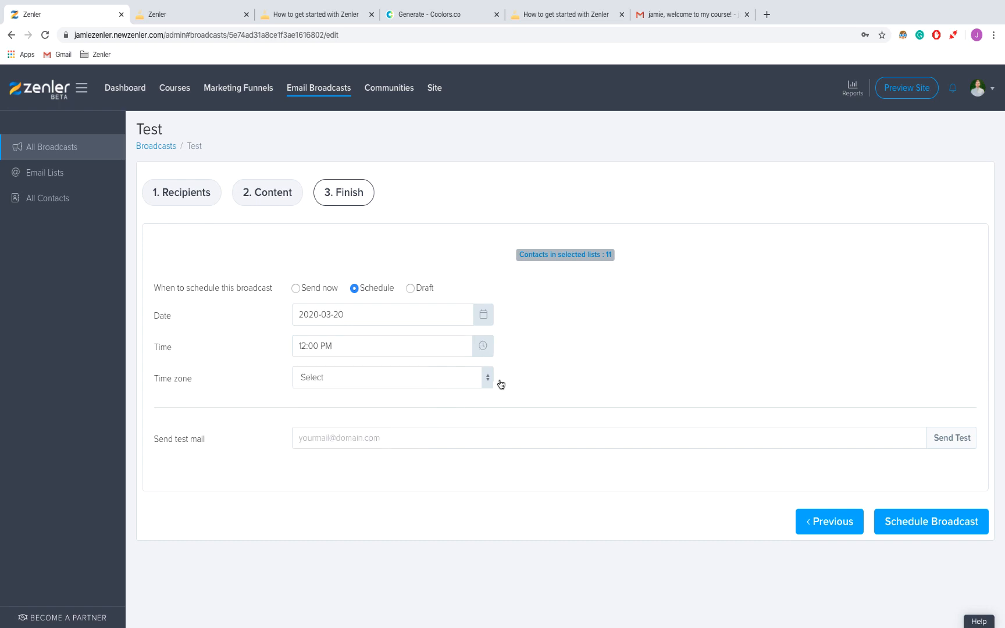
left_click(391, 377)
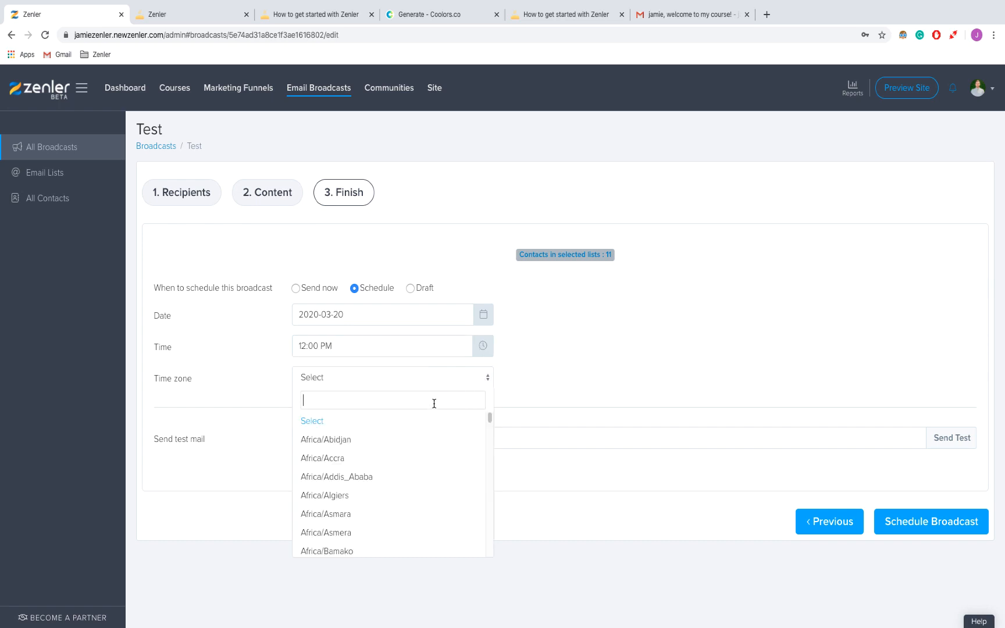
type("lond")
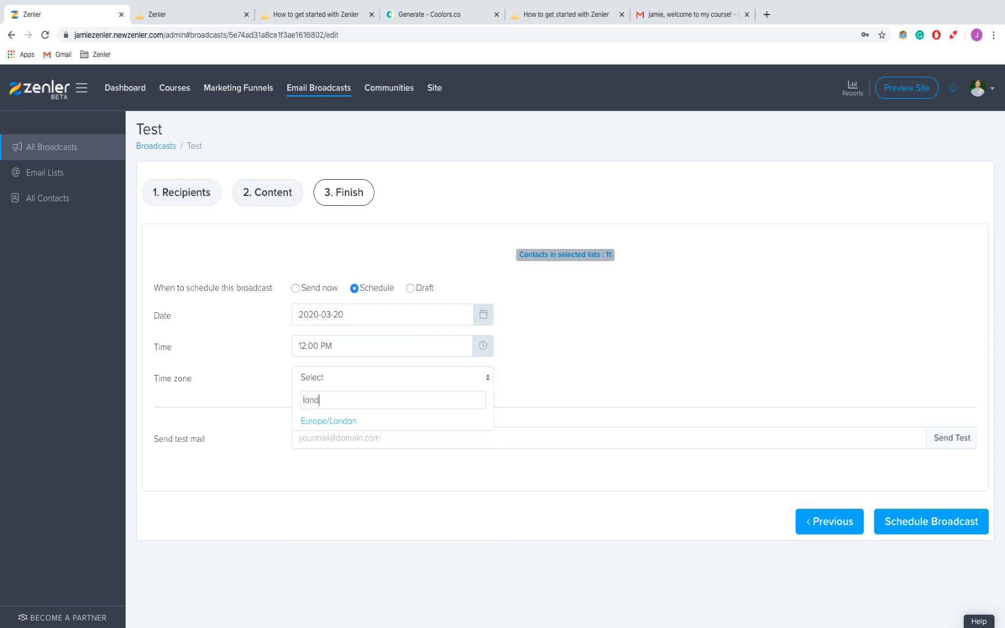
left_click(328, 421)
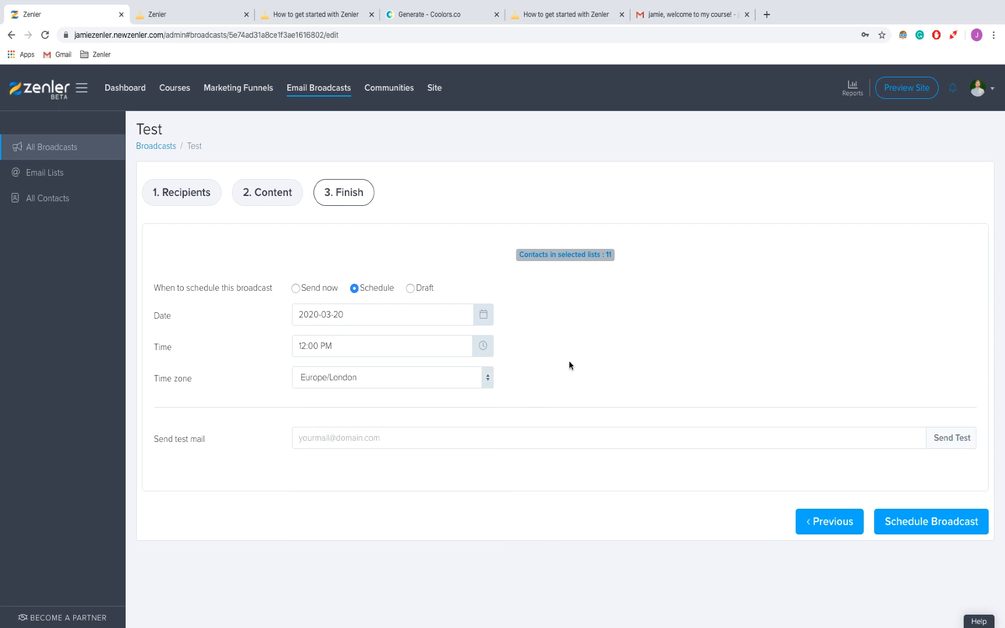
mouse_move(562, 383)
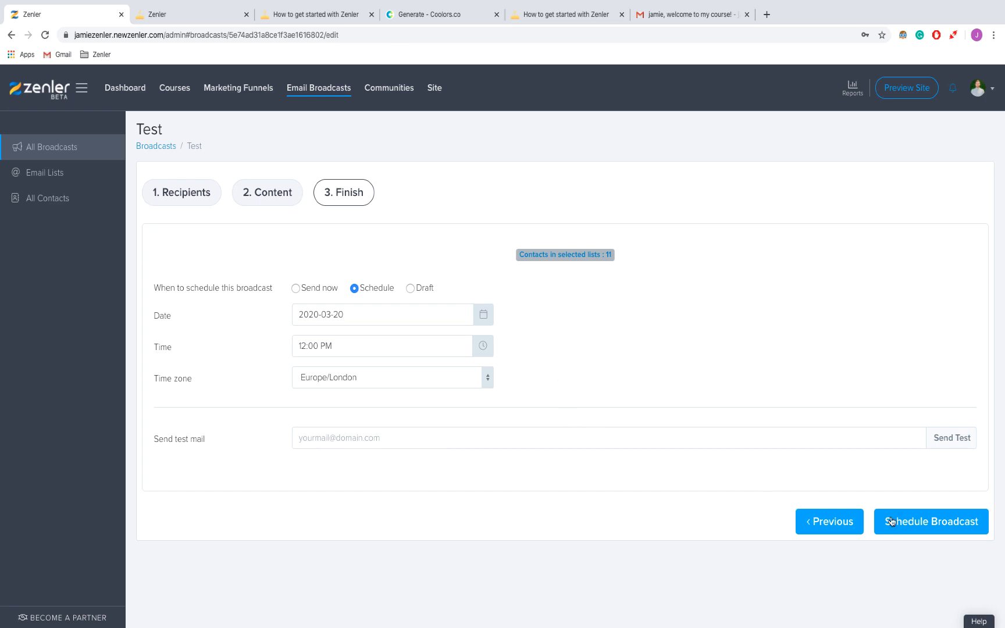
Step: Try scheduling, open the profile page to add a physical address, then return
left_click(930, 521)
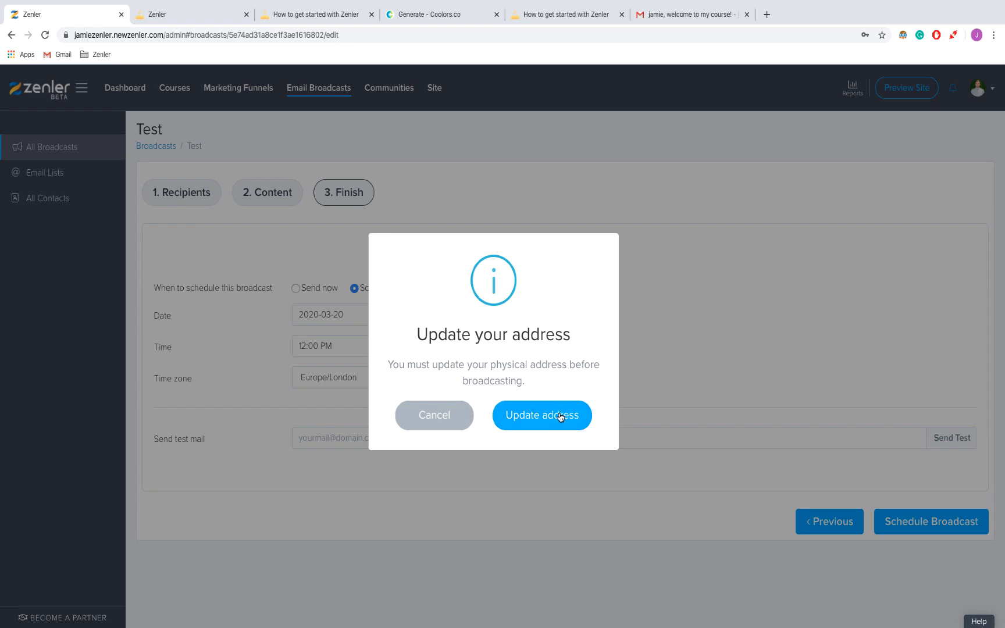
left_click(540, 416)
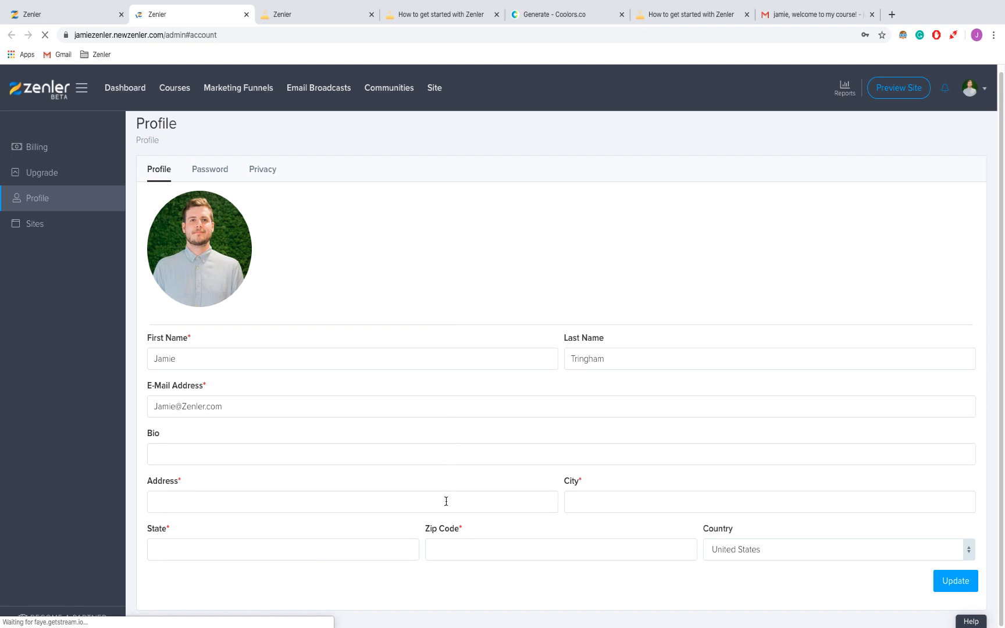
left_click(64, 14)
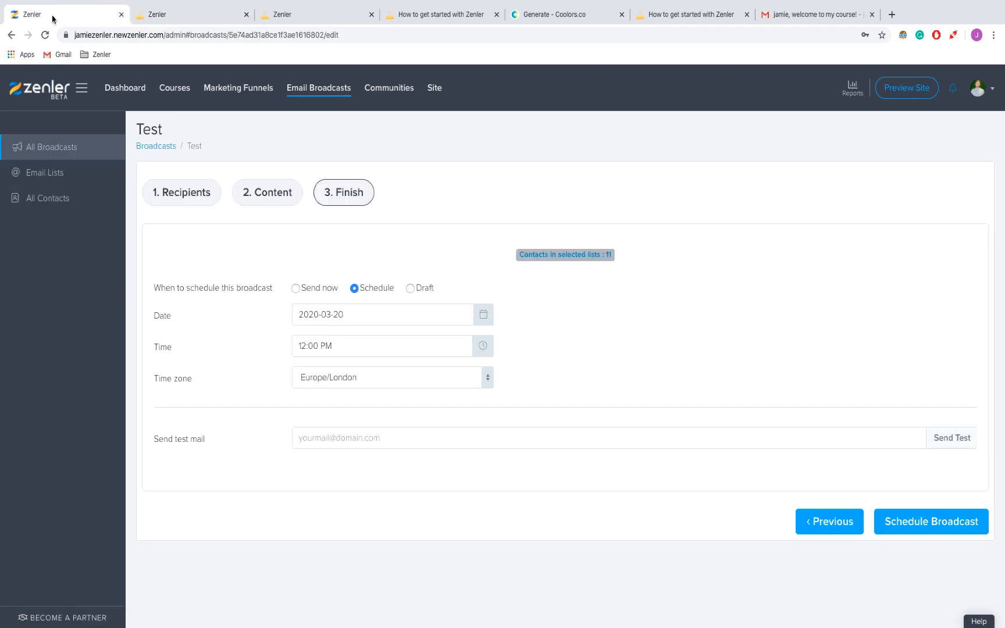
mouse_move(893, 530)
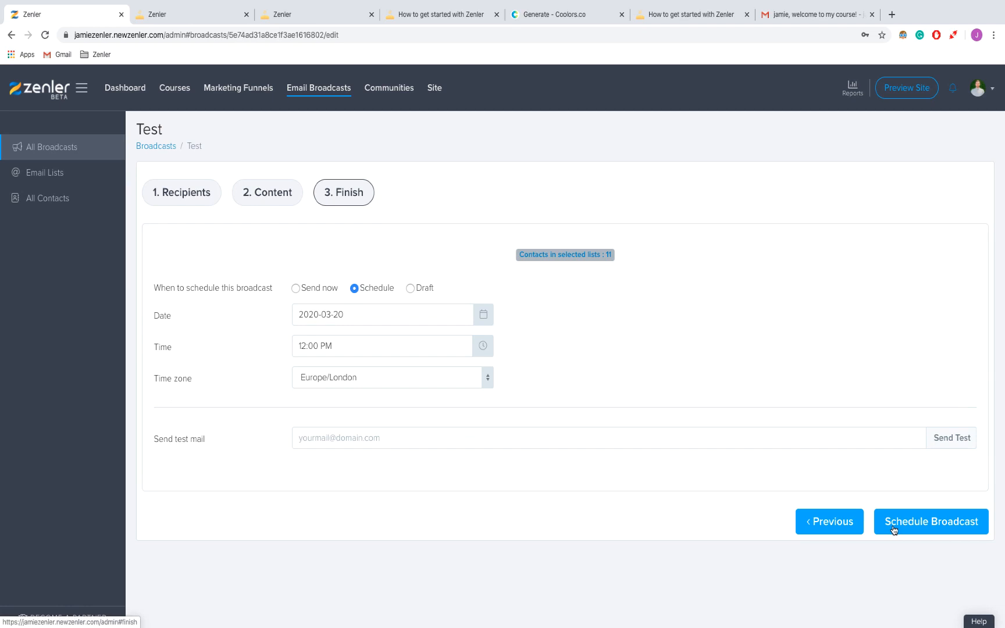
mouse_move(884, 558)
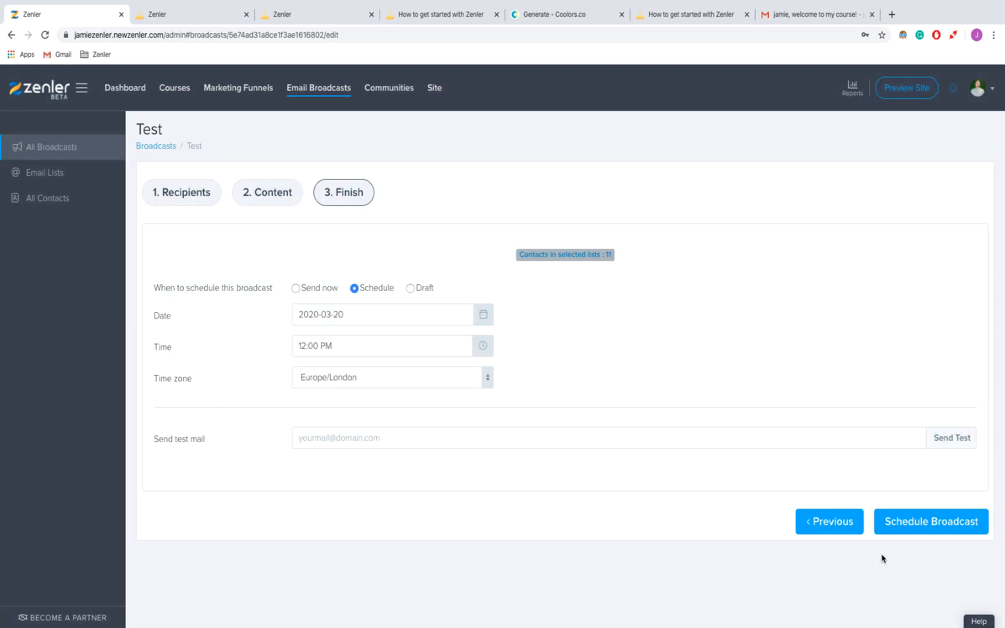
Step: Submit the broadcast's schedule and receive the updated-successfully confirmation
left_click(930, 521)
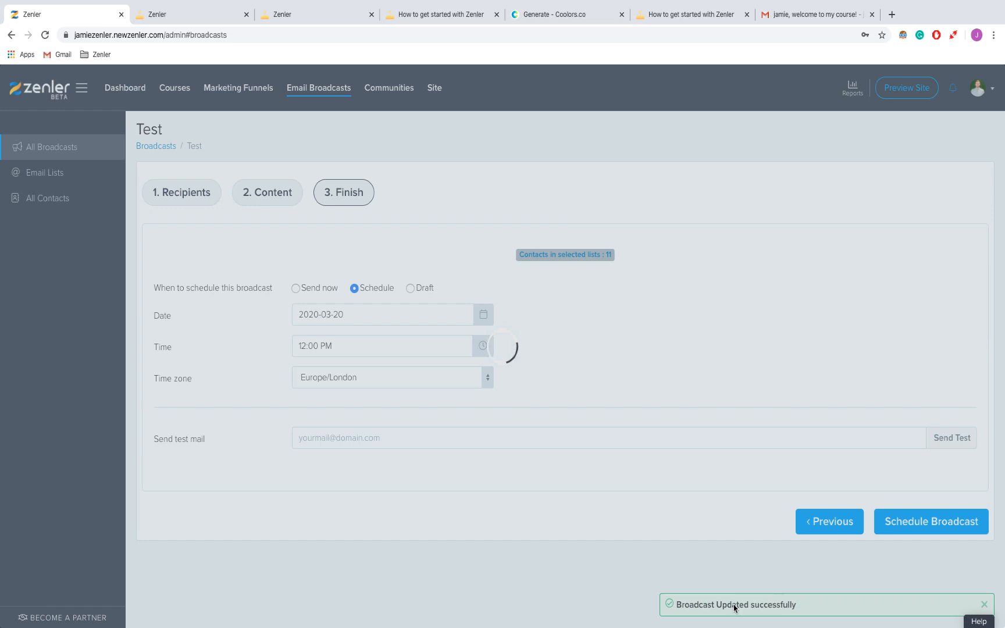
mouse_move(791, 617)
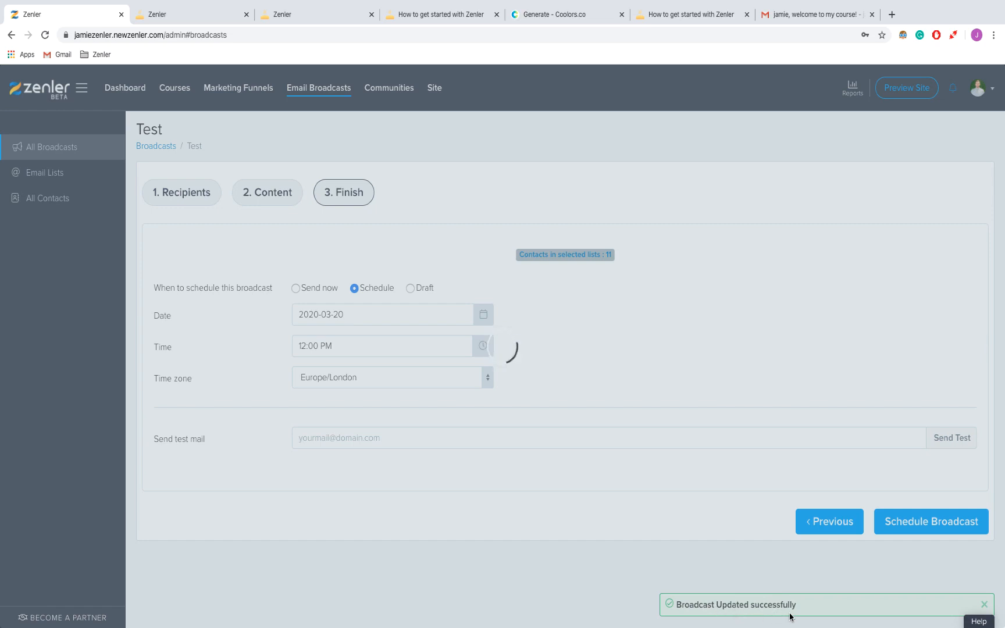
Step: Dismiss the success notice and review Test scheduled for 20 Mar 2020 12:00 PM
left_click(930, 521)
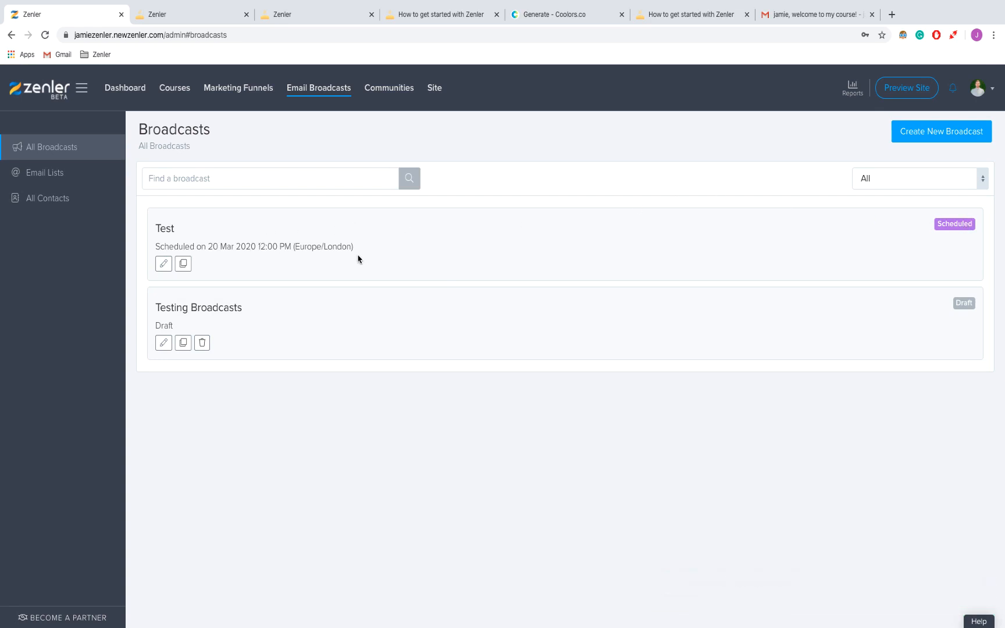
left_click_drag(197, 246, 353, 246)
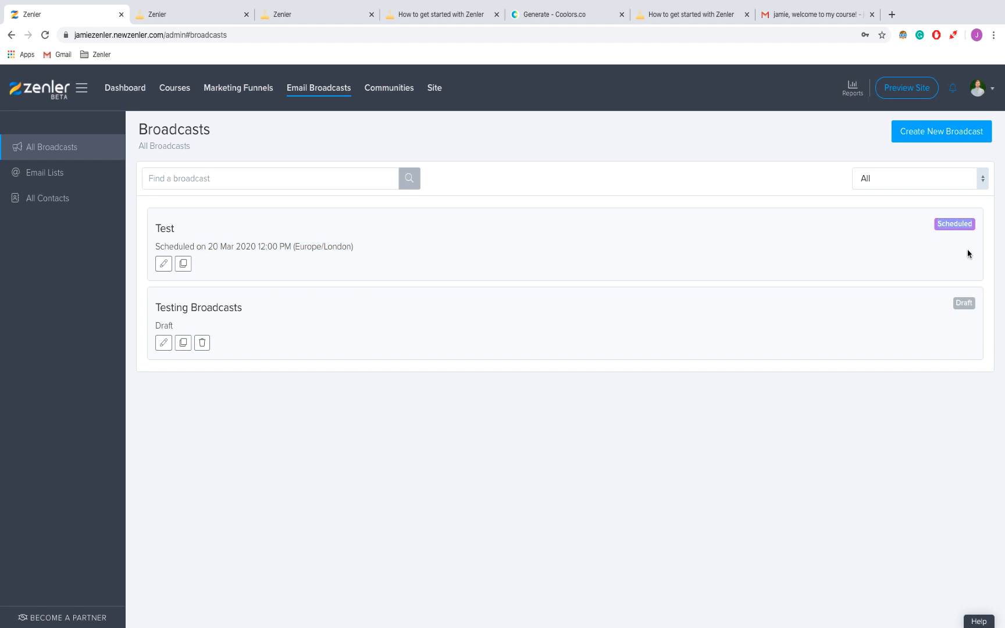
mouse_move(961, 244)
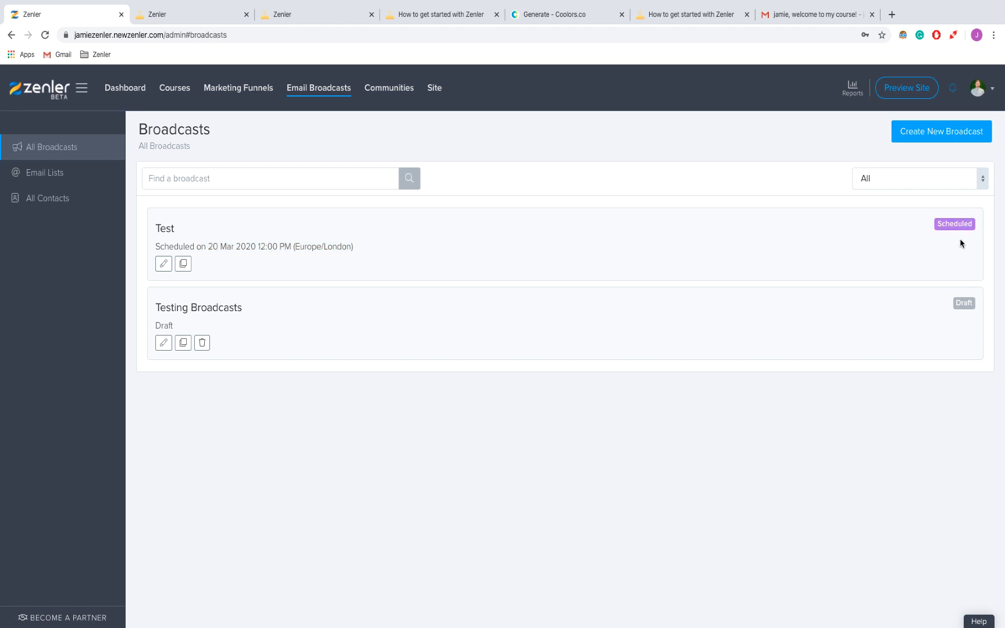